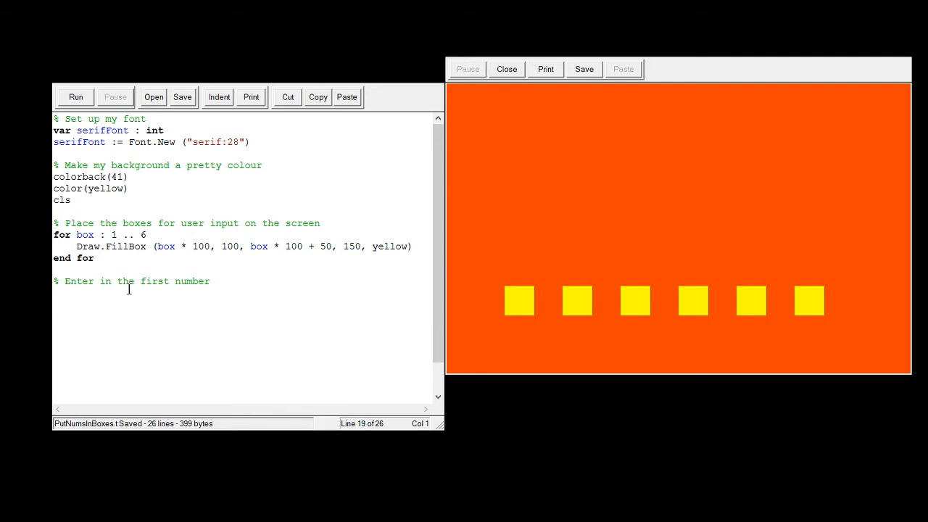
mouse_move(307, 218)
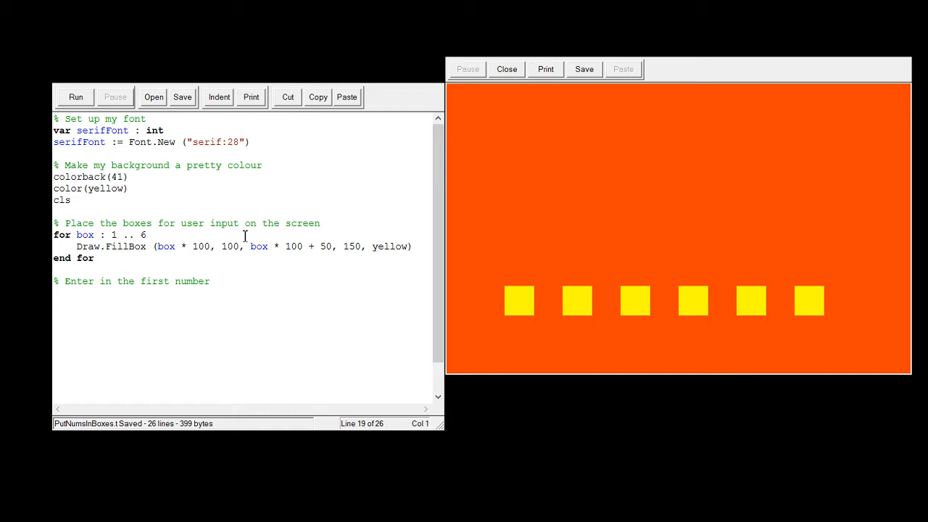
Step: Insert a blank line above the '% Enter in the first number' comment
left_click_drag(60, 177, 70, 200)
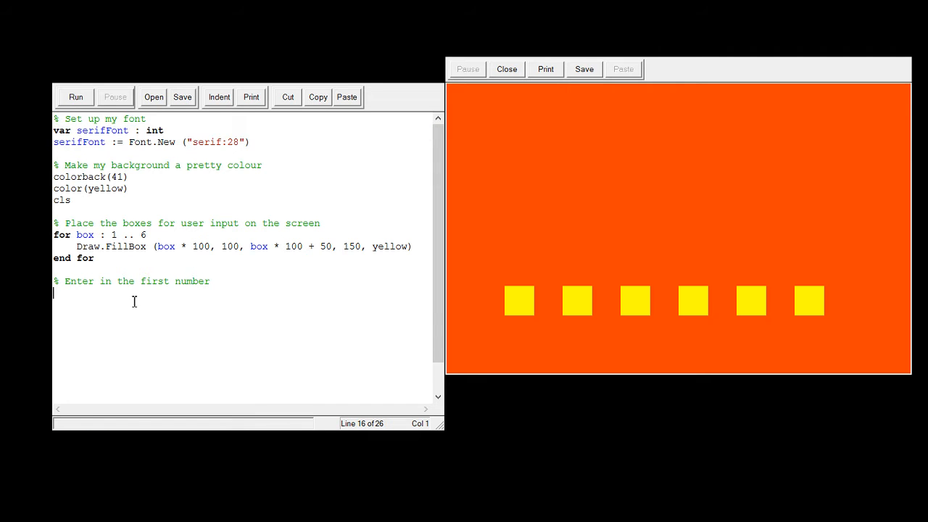
mouse_move(177, 307)
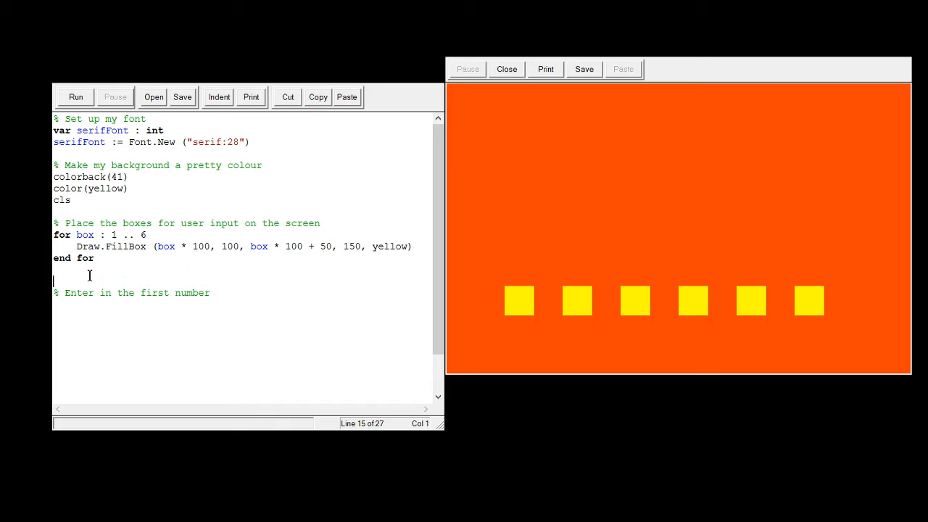
Step: Declare the integer variables n1, n2, n3, n4, n5, n6
type("var")
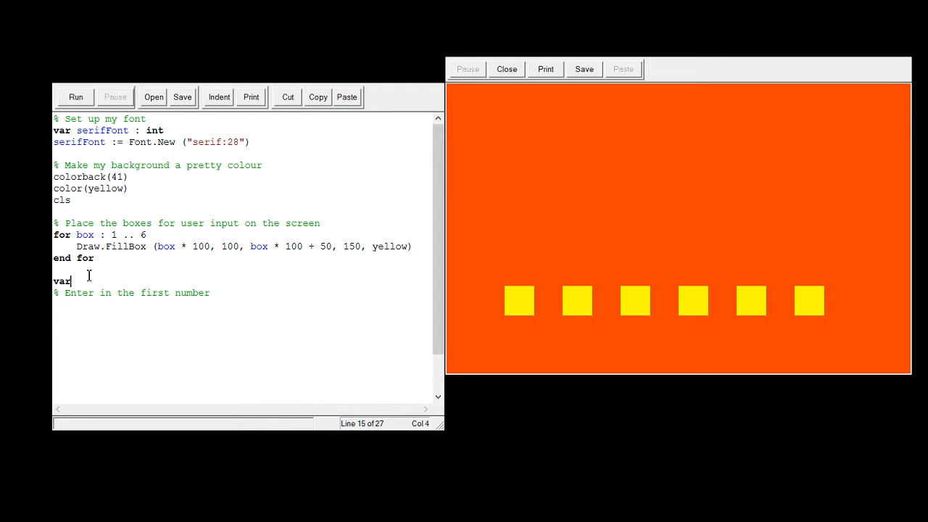
type("n1, n")
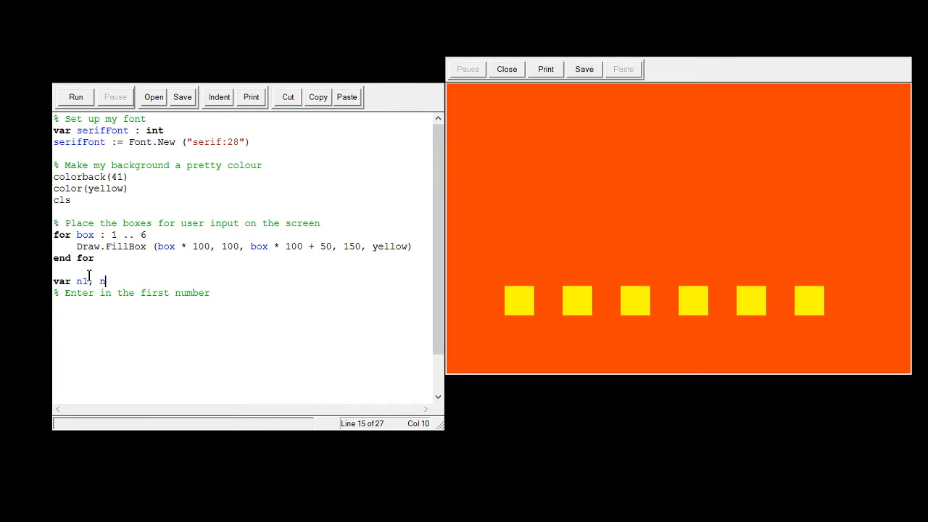
type("2, n3, n4,")
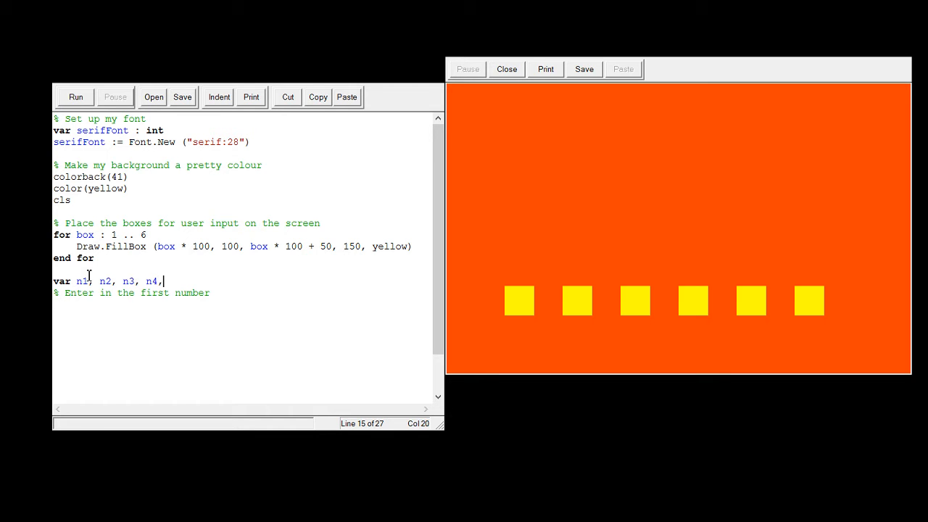
type("n5")
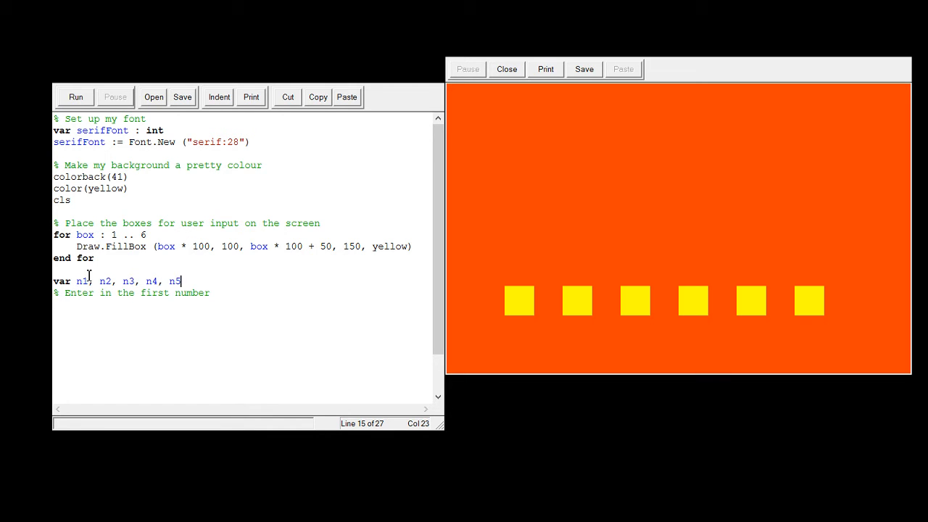
type(", n6:")
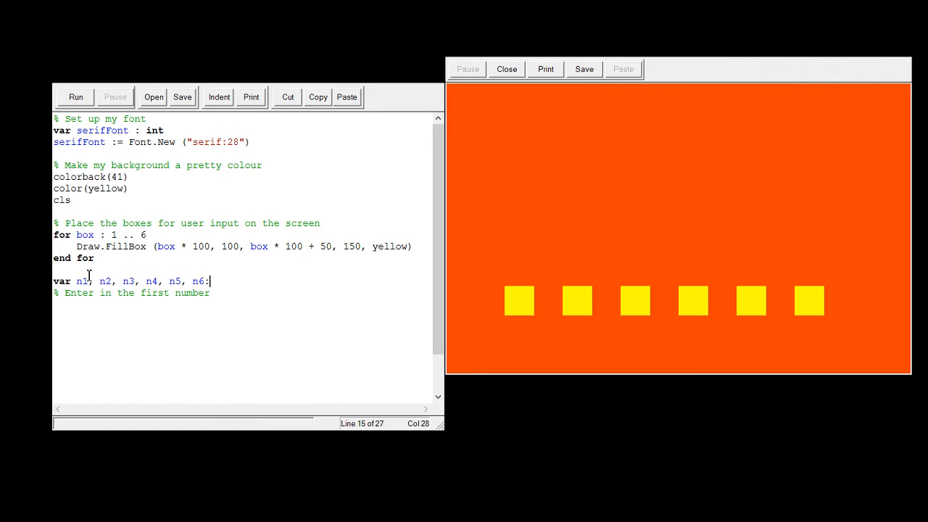
type("int")
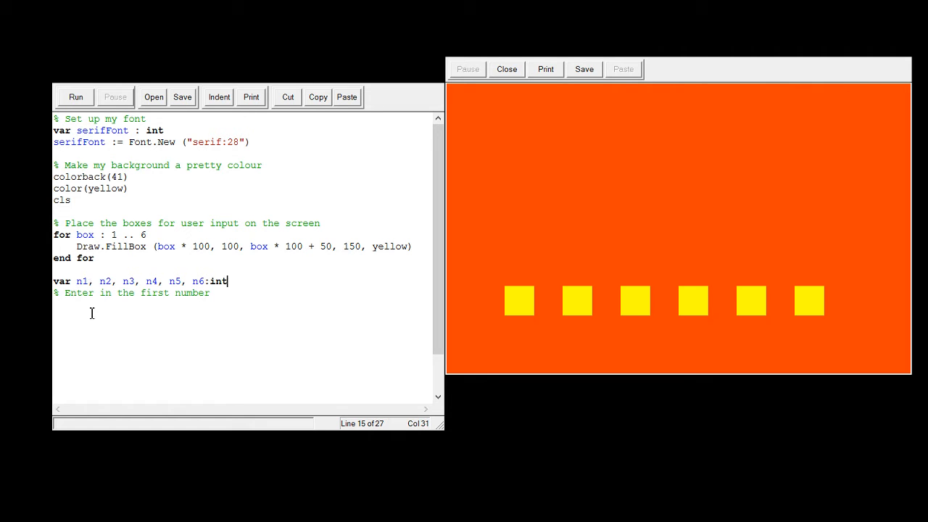
Step: Add a put statement displaying "Type in your first number" under the comment
key("Enter")
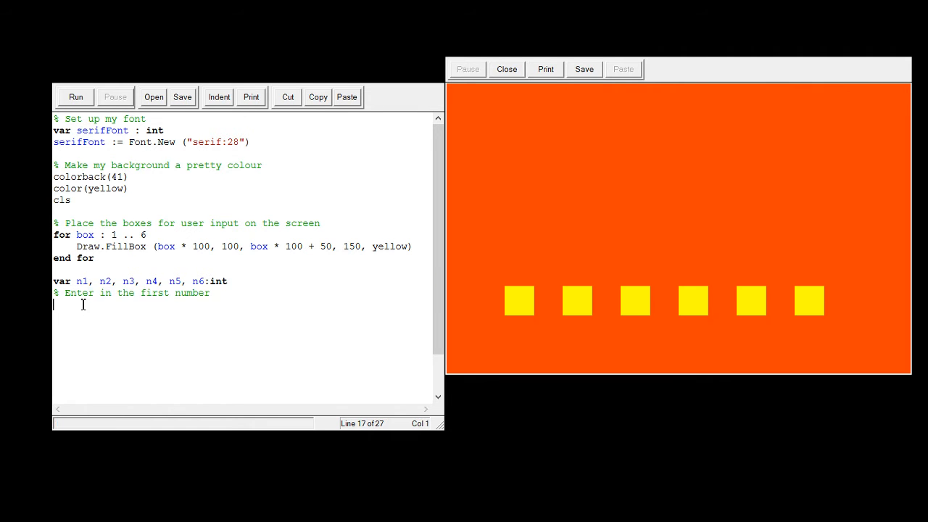
type("P")
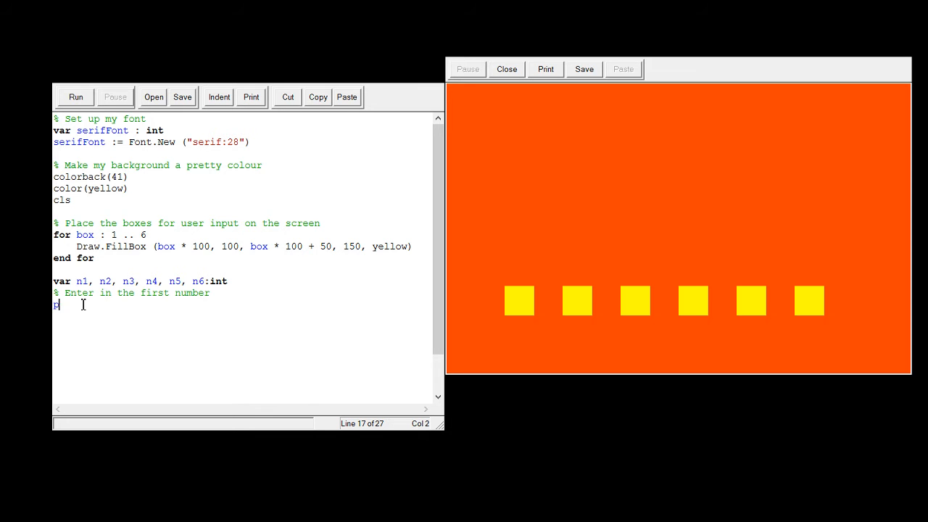
type("put \"Type in")
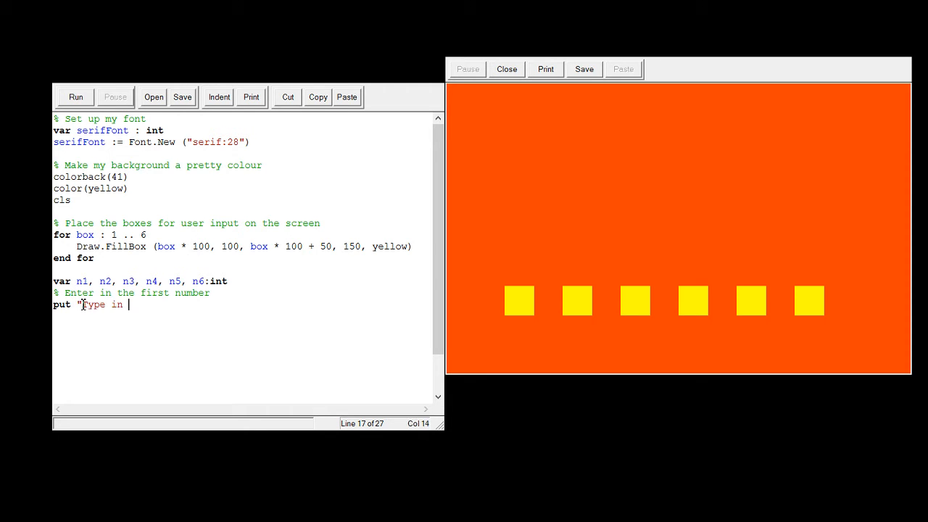
type("your first")
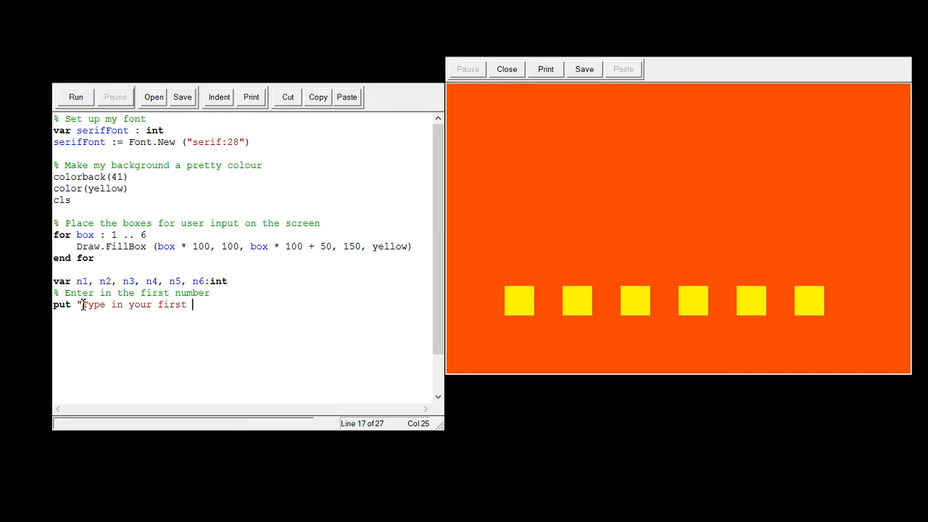
type("number")
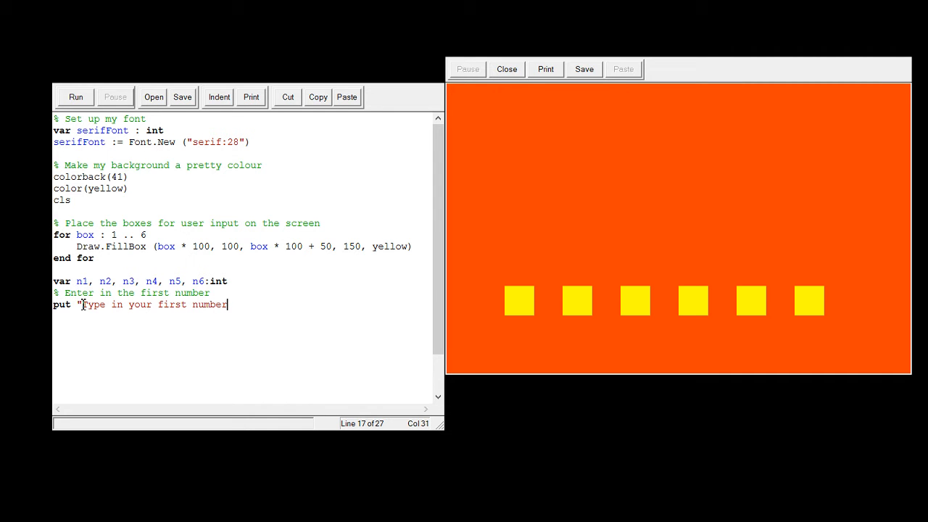
type("\"")
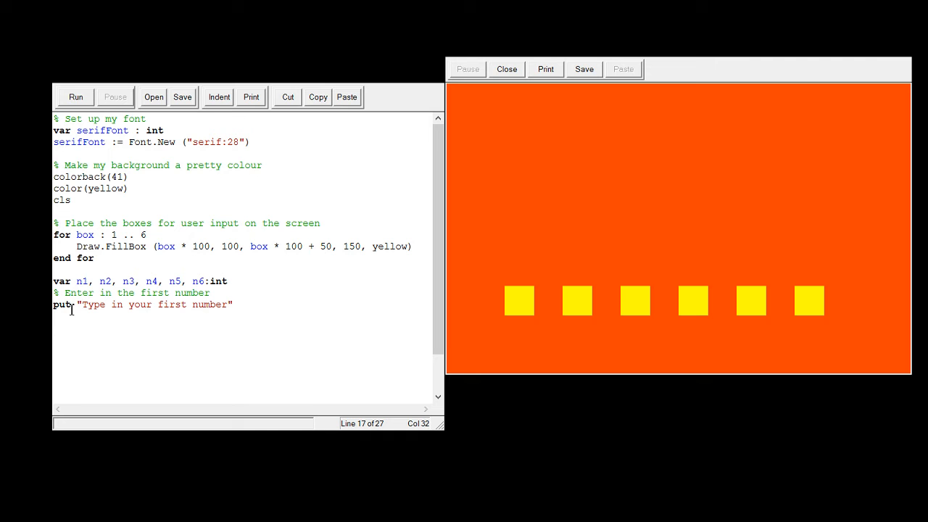
Step: Position the prompt with locate(10, 20), end it with a colon, and run to check it
left_click(75, 96)
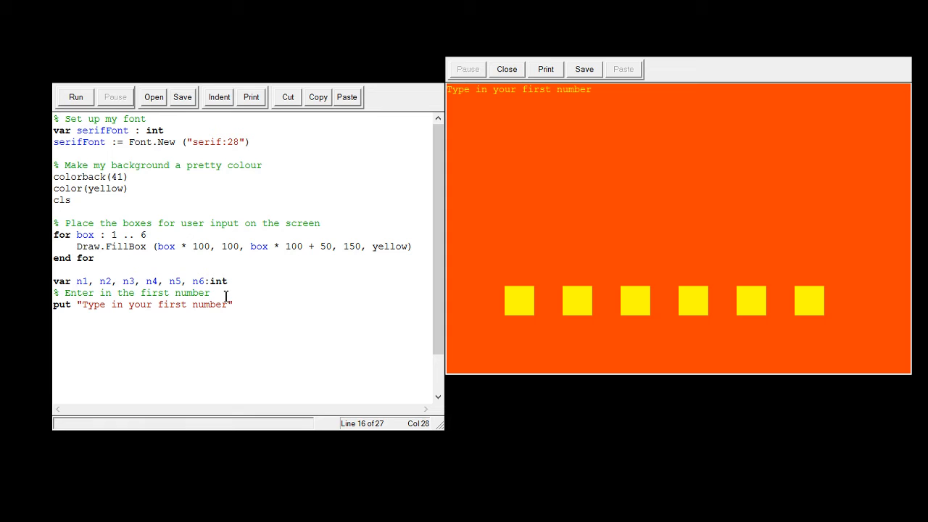
type("loc")
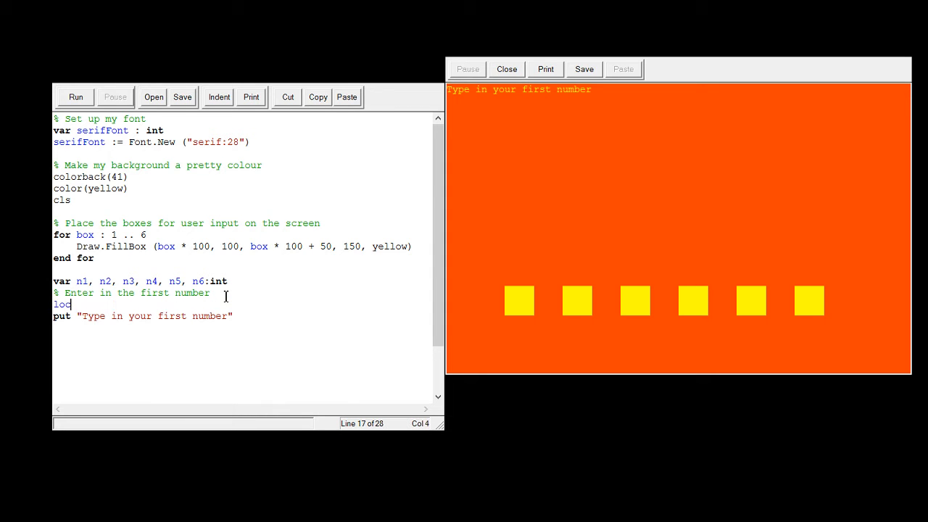
type("ate(")
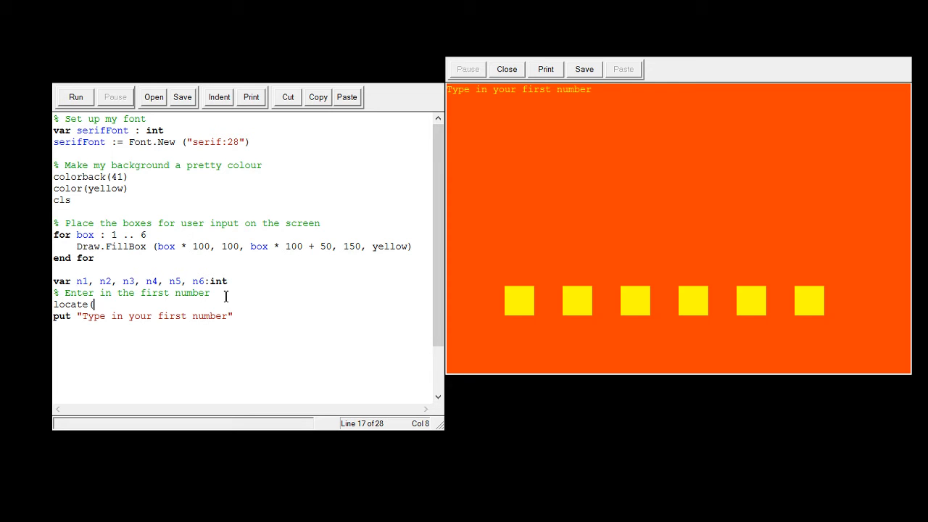
type("10,")
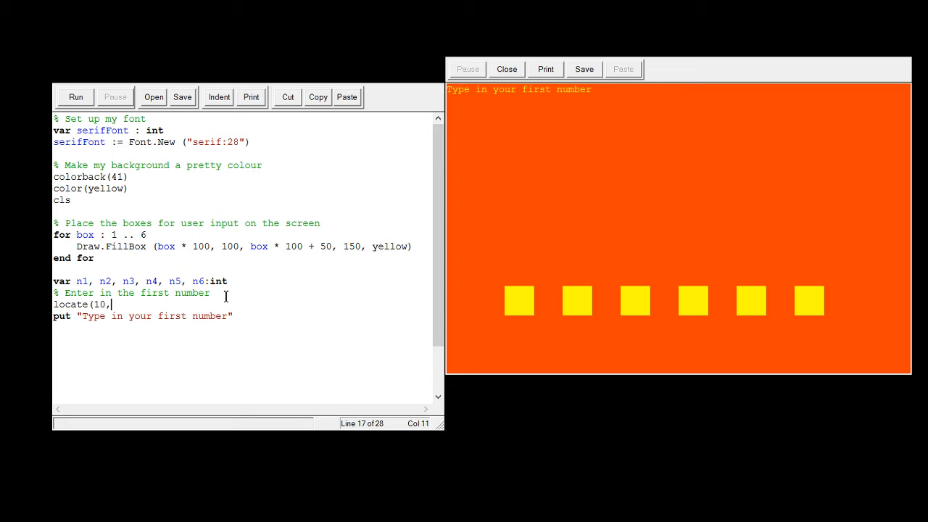
type("20")
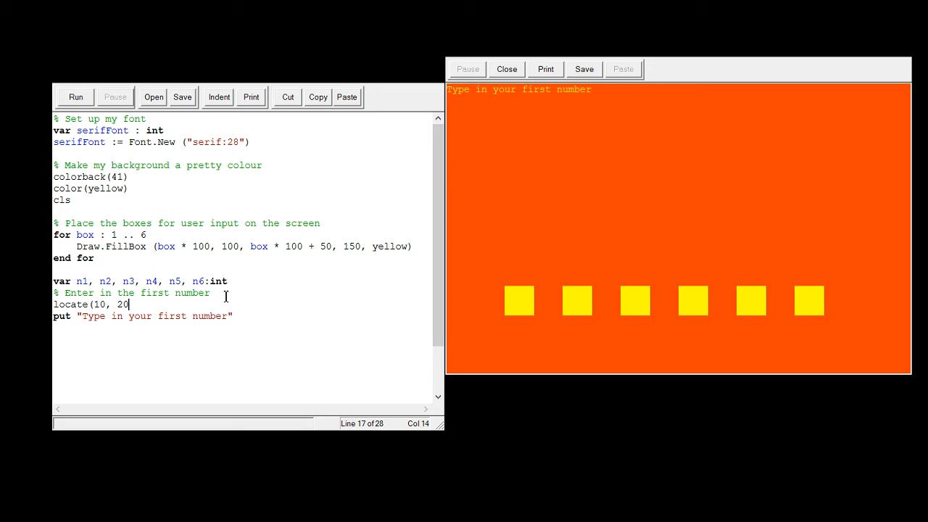
type(")")
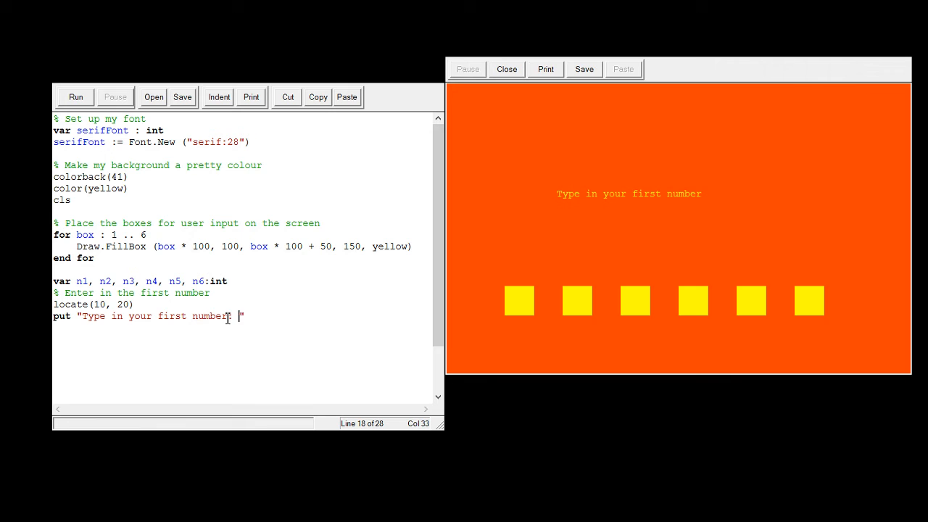
type(":")
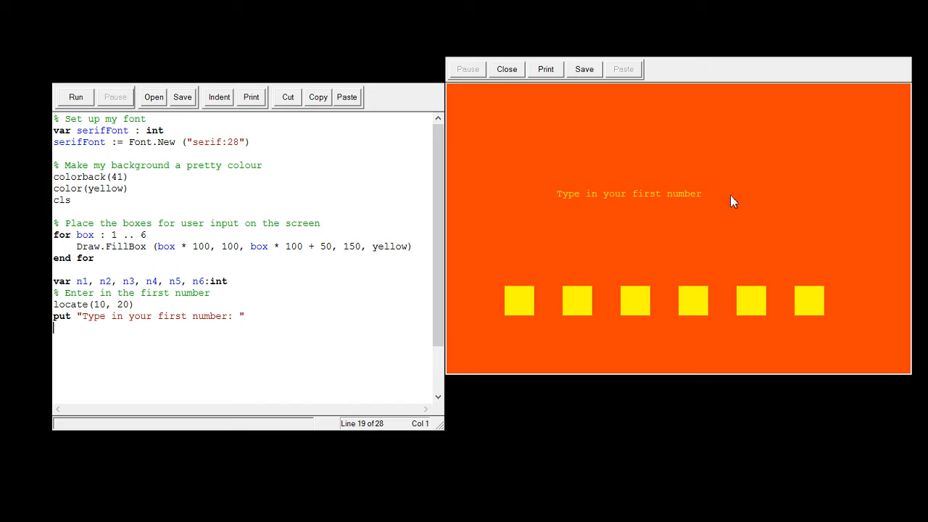
mouse_move(149, 349)
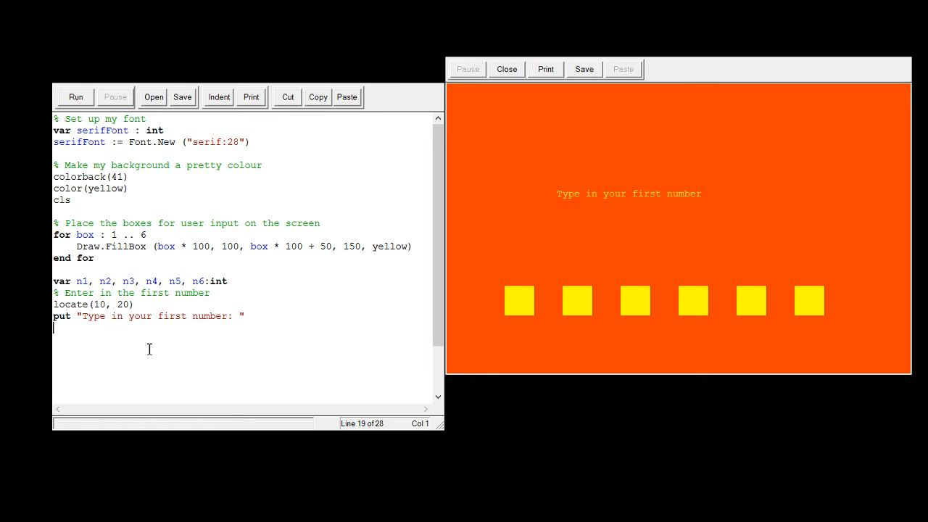
Step: Read the first number with get n1 and run, entering 234 with no range check yet
type("get n")
left_click(243, 316)
type("..")
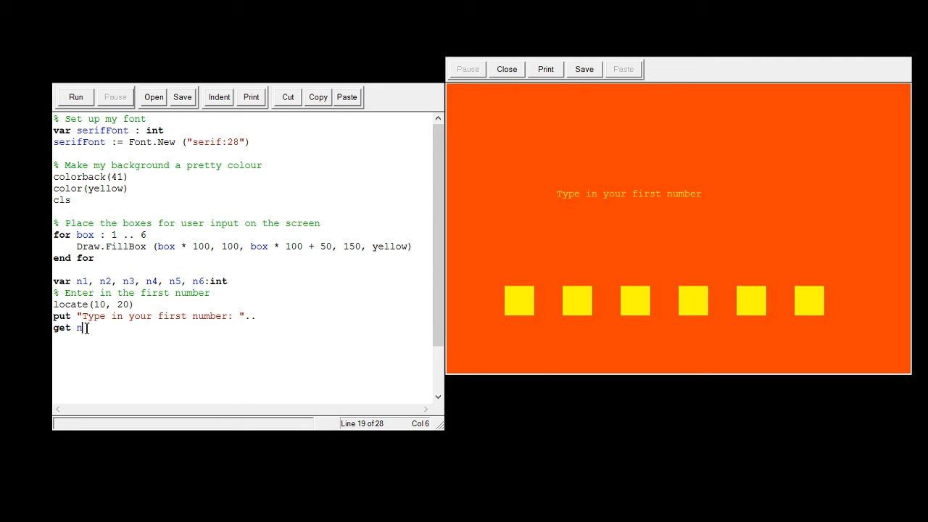
left_click(76, 95)
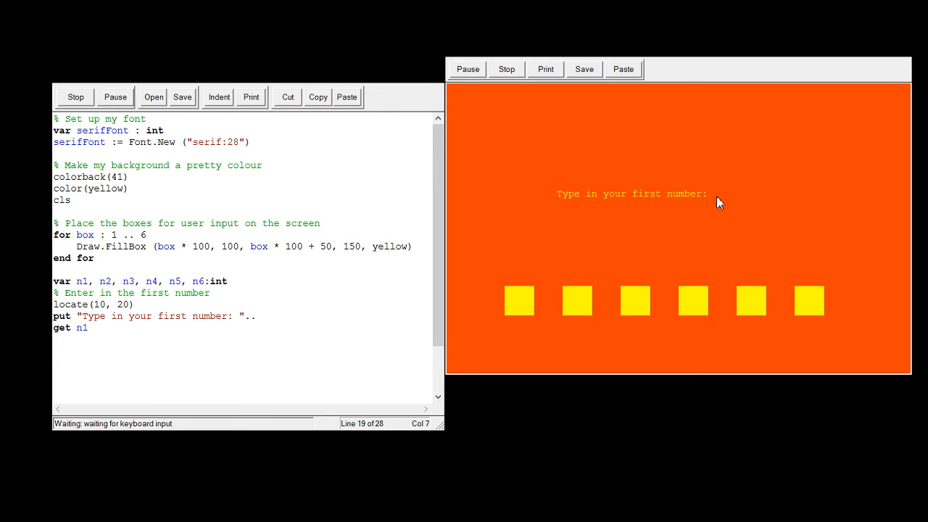
mouse_move(723, 214)
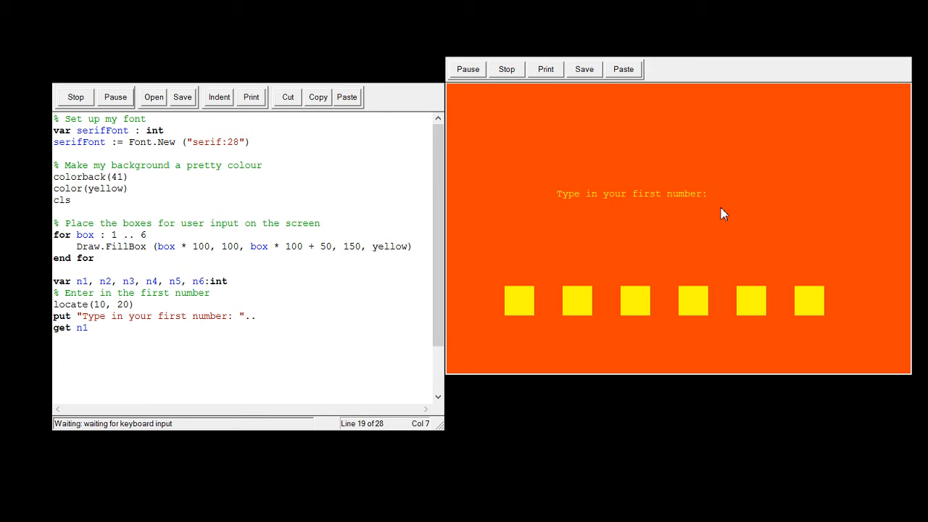
type("234")
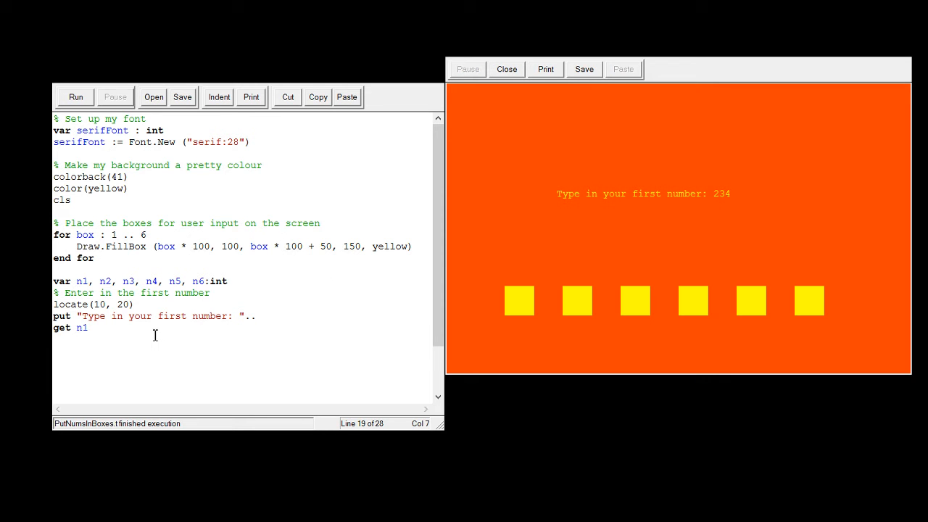
mouse_move(101, 347)
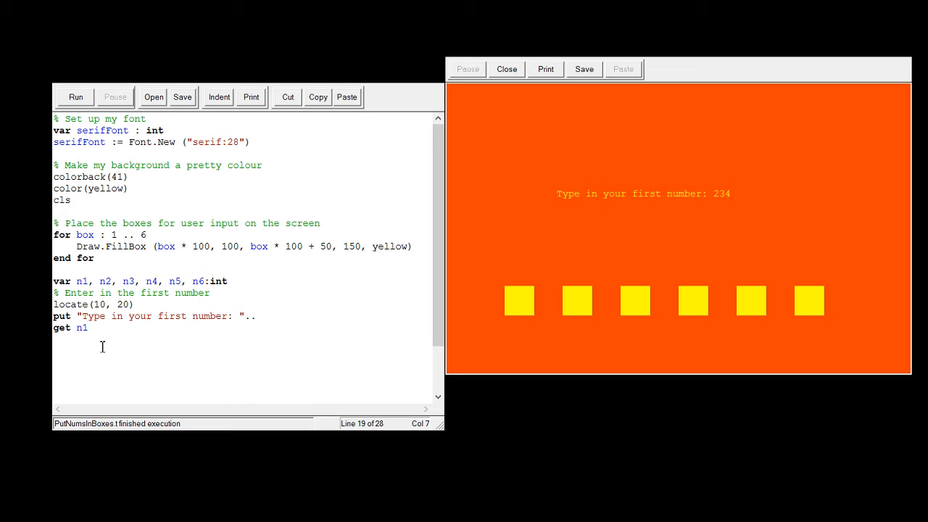
mouse_move(80, 342)
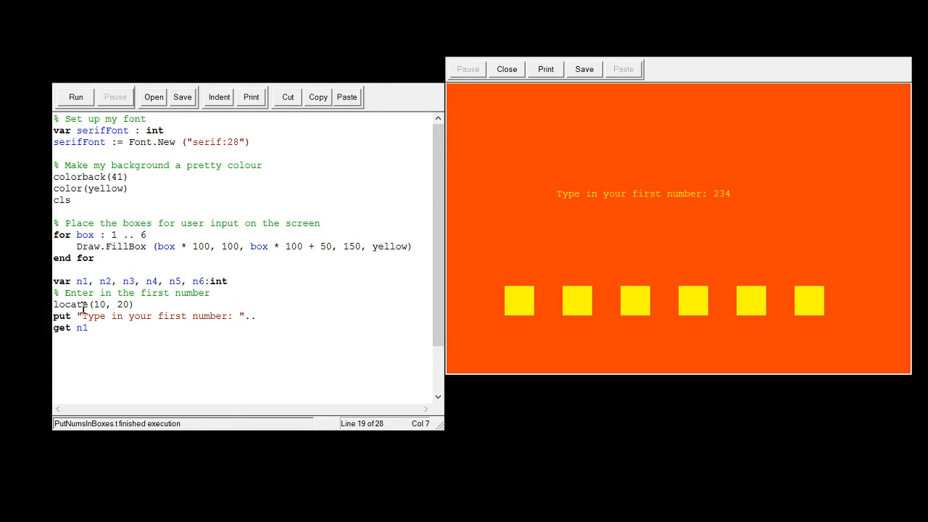
Step: Wrap the locate/put/get prompt code in loop … end loop
left_click(212, 293)
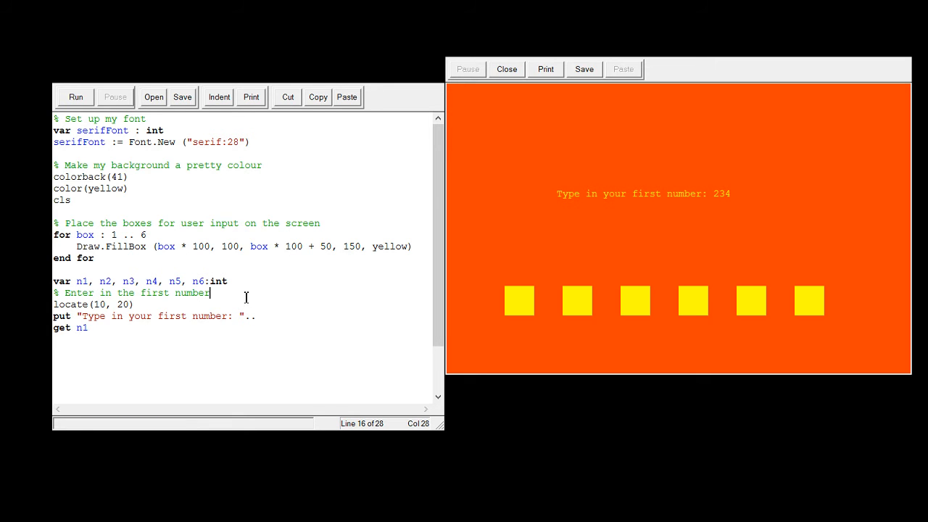
type("loop")
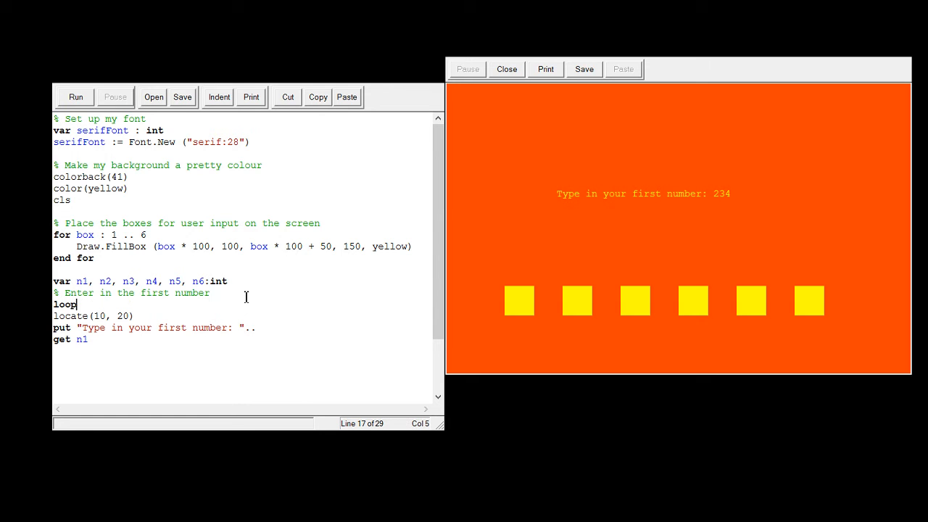
type("end loop")
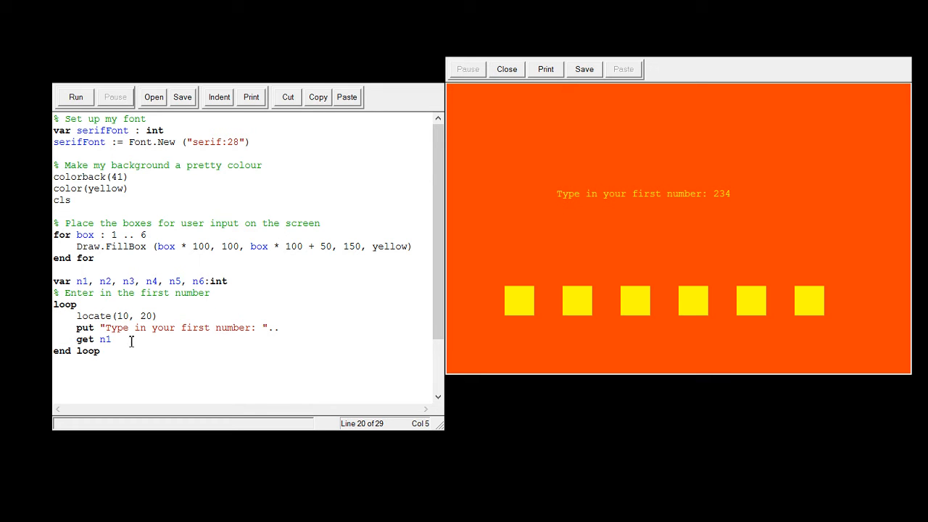
Step: Add exit when n1 >= 1 and n1 <= 49 after the get, then run and enter 234
left_click(113, 339)
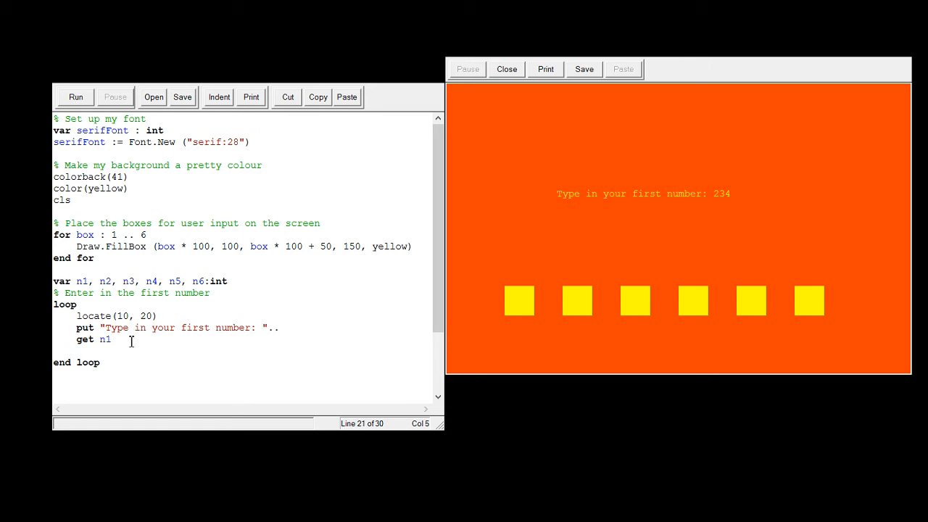
type("e")
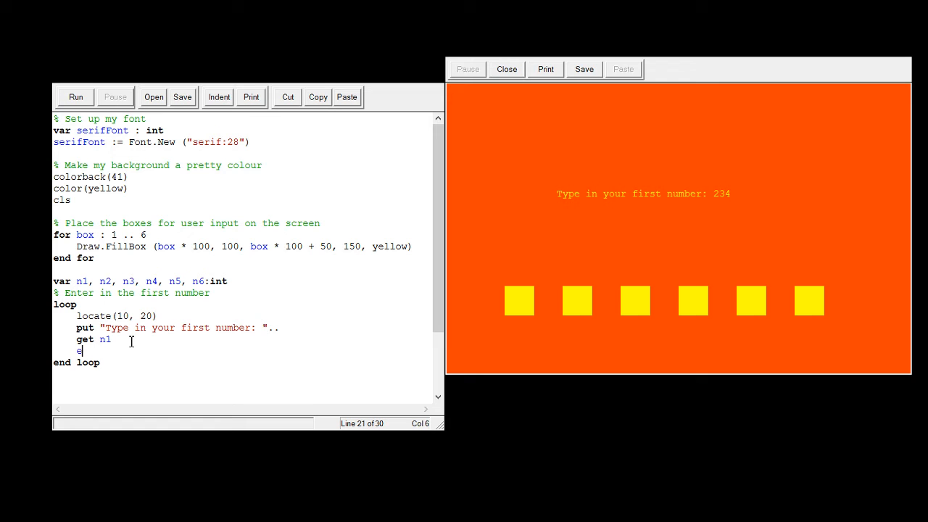
type("xit when n1")
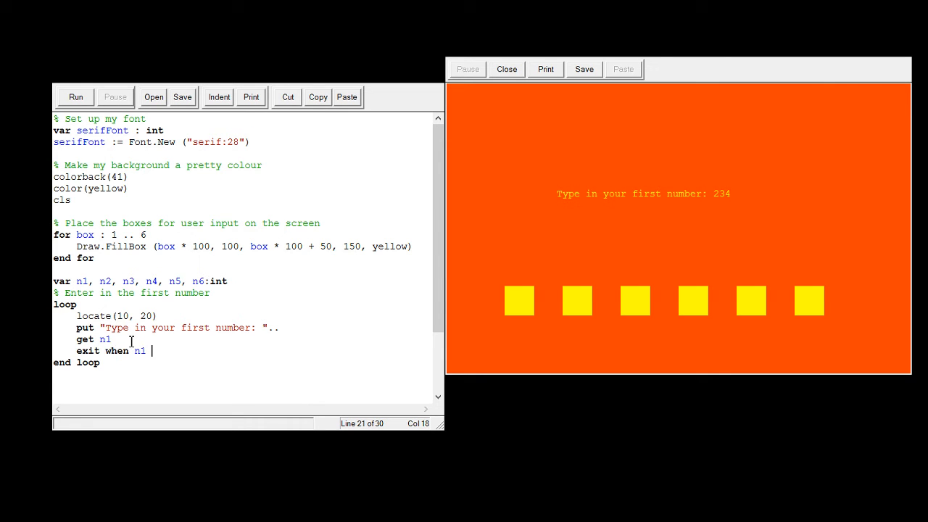
type(">=1")
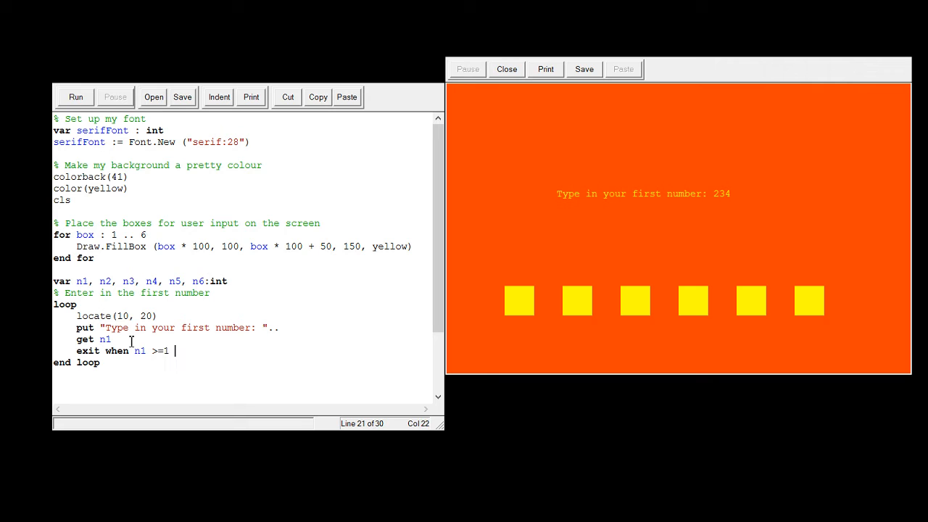
type("and n1 <")
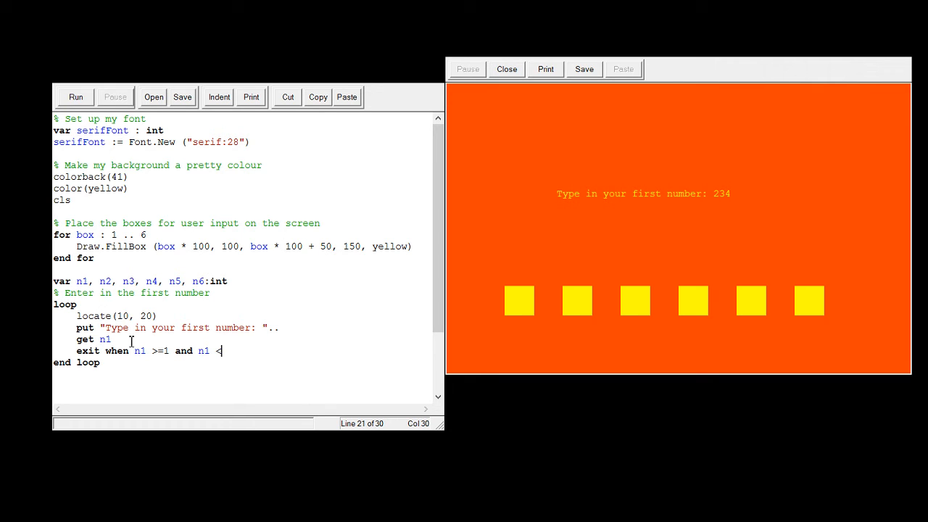
type("=")
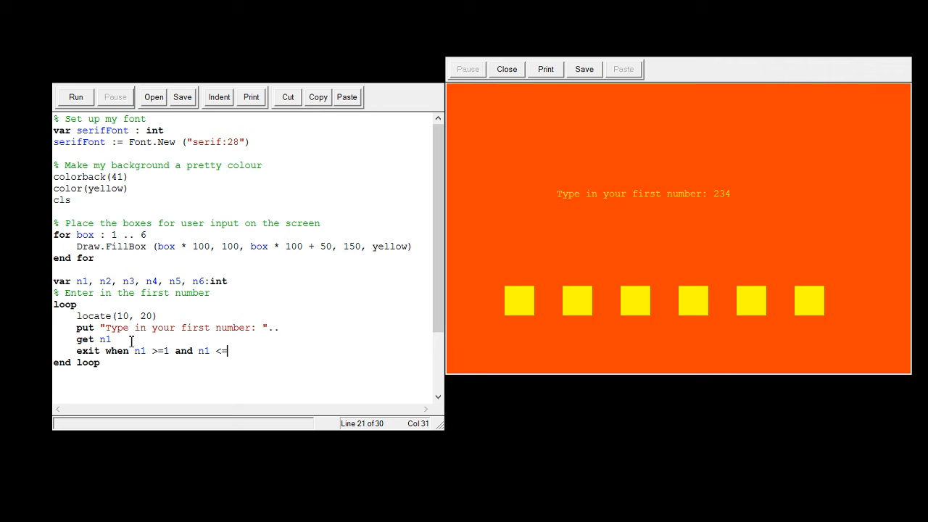
type("49")
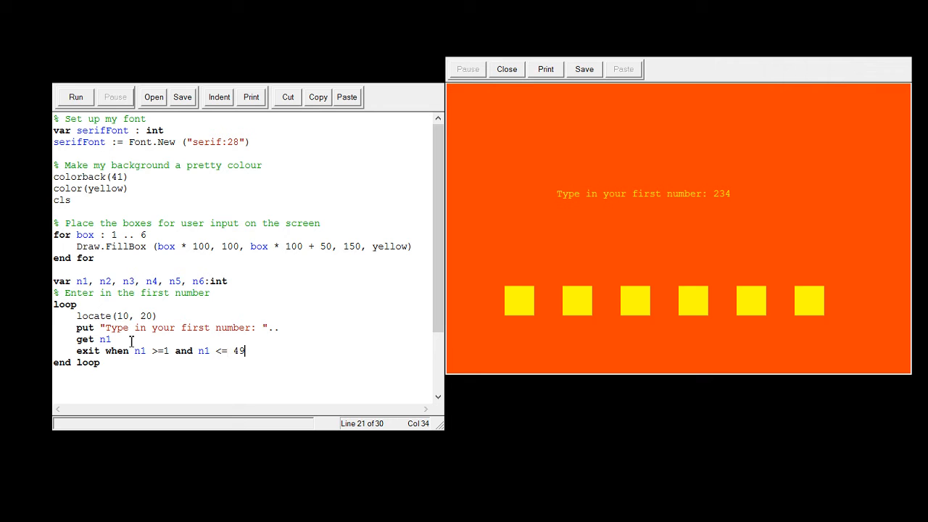
mouse_move(99, 304)
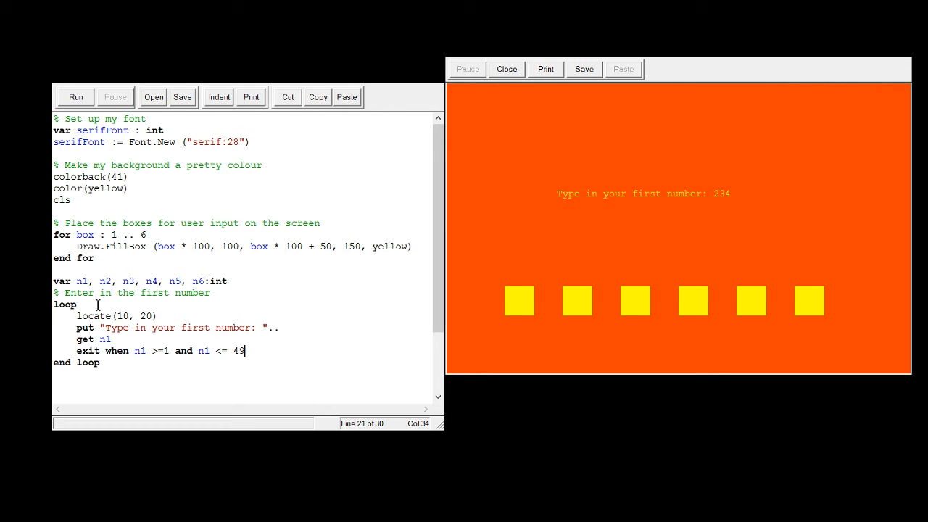
left_click(76, 95)
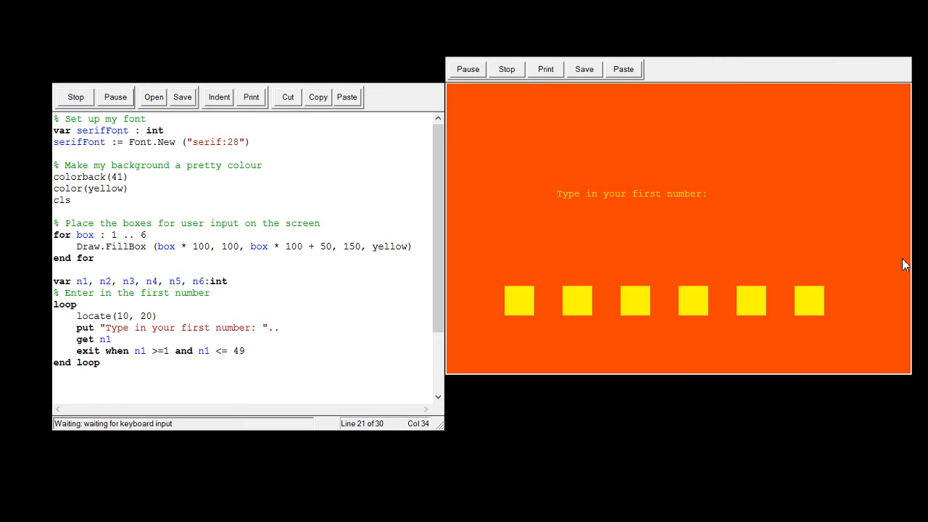
type("234")
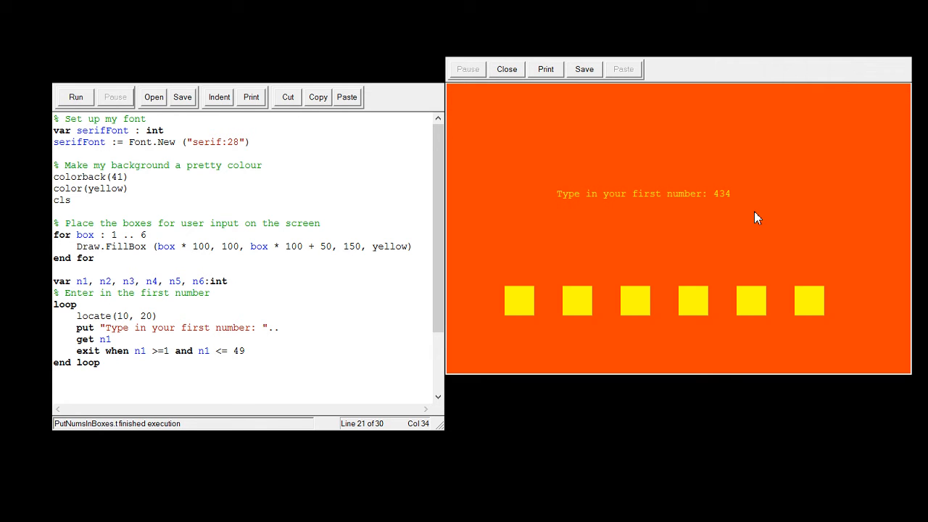
Step: After the exit line add locate(10, 20) and put " " to blank the bad entry
left_click(246, 352)
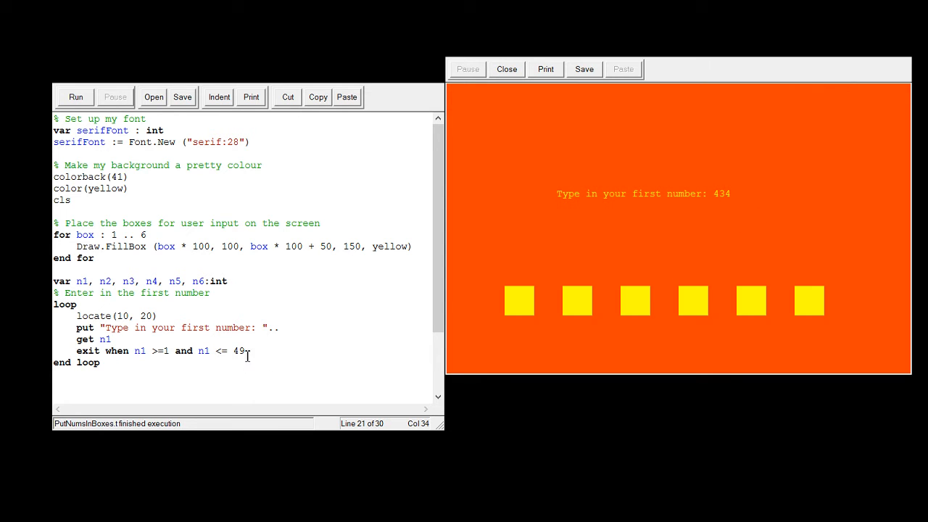
type("locate")
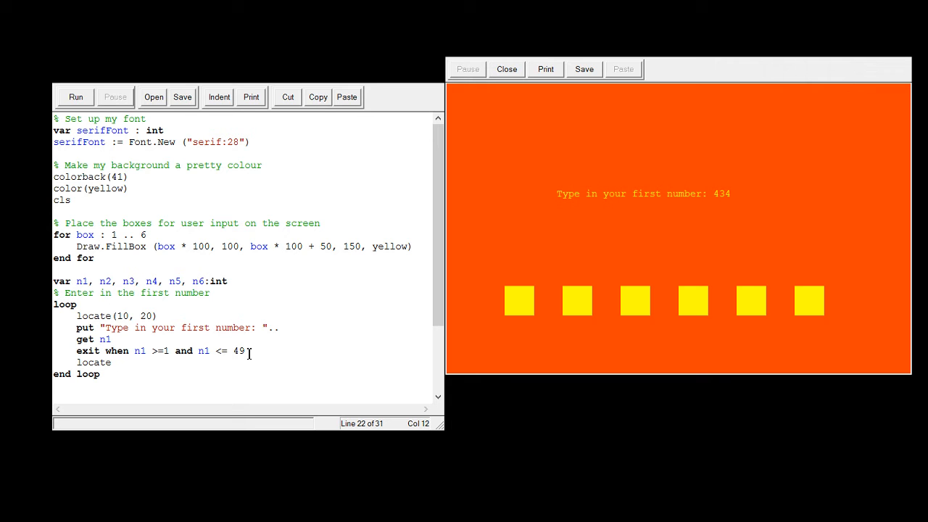
type("(10,")
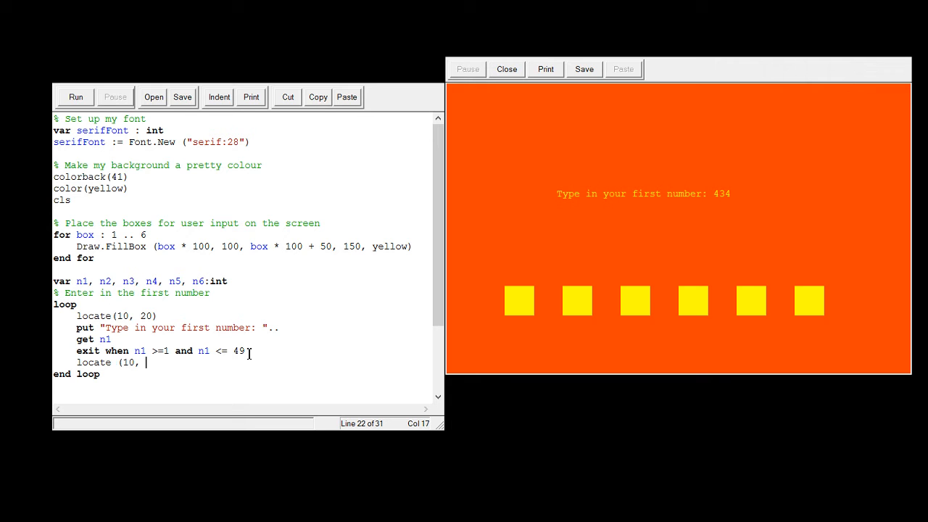
type("20)")
type("put \"  \"")
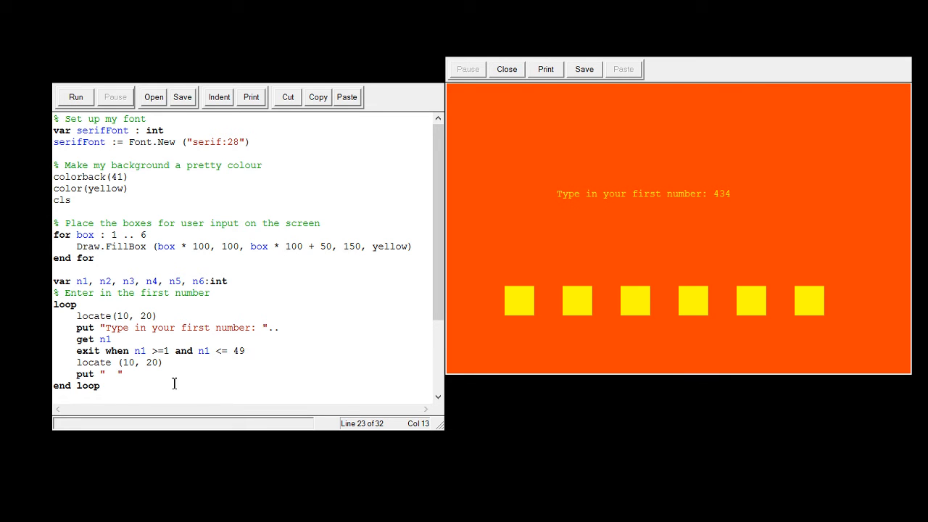
Step: Run the program, confirming 234 is re-prompted and 4 is accepted
left_click(76, 96)
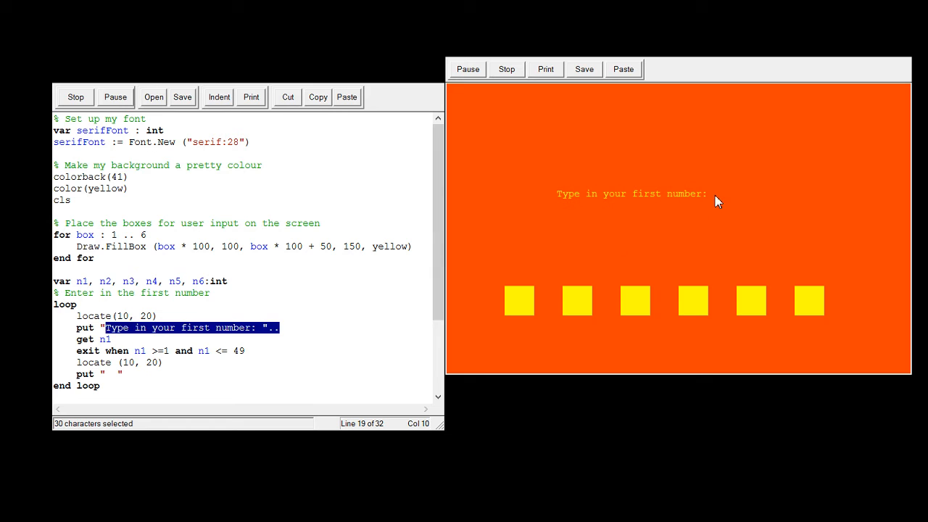
type("234")
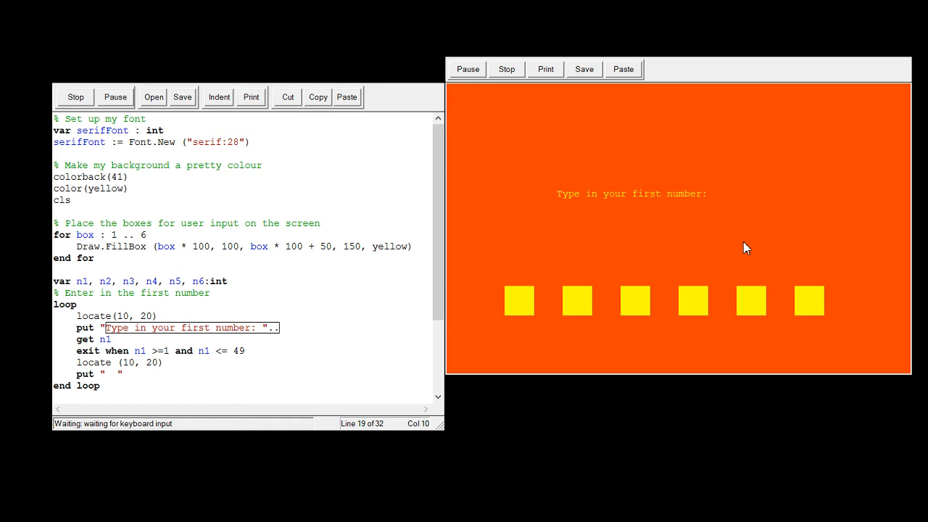
type("4")
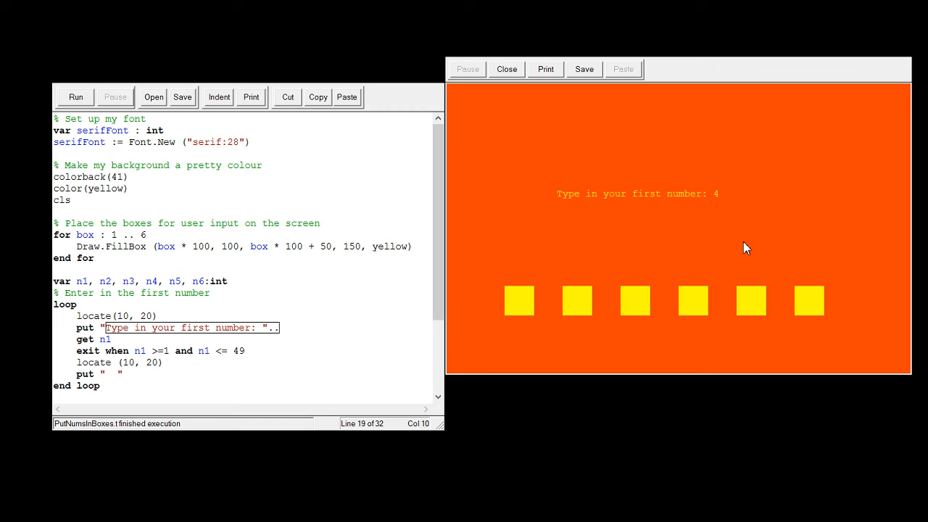
mouse_move(488, 336)
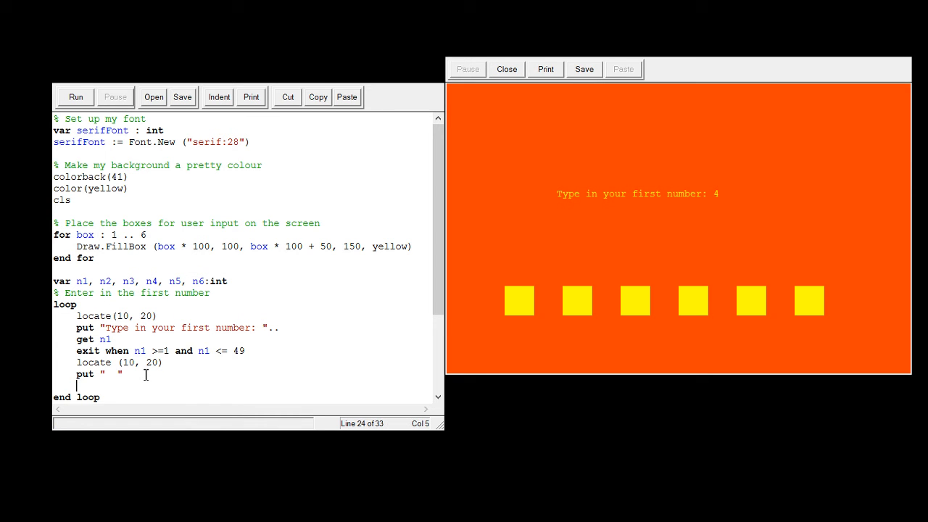
Step: At locate(11, 15) put "Your number must be between 1 and 49, please try again."
type("locate")
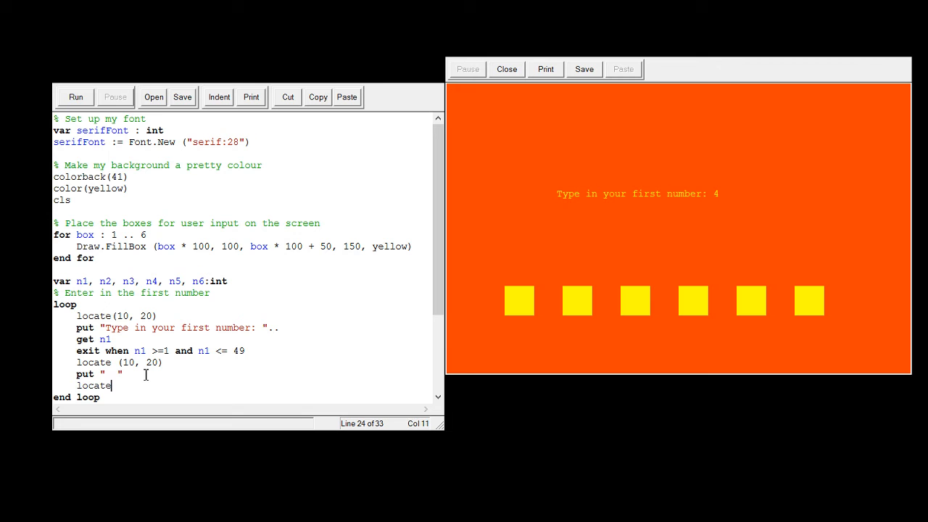
type("(11,")
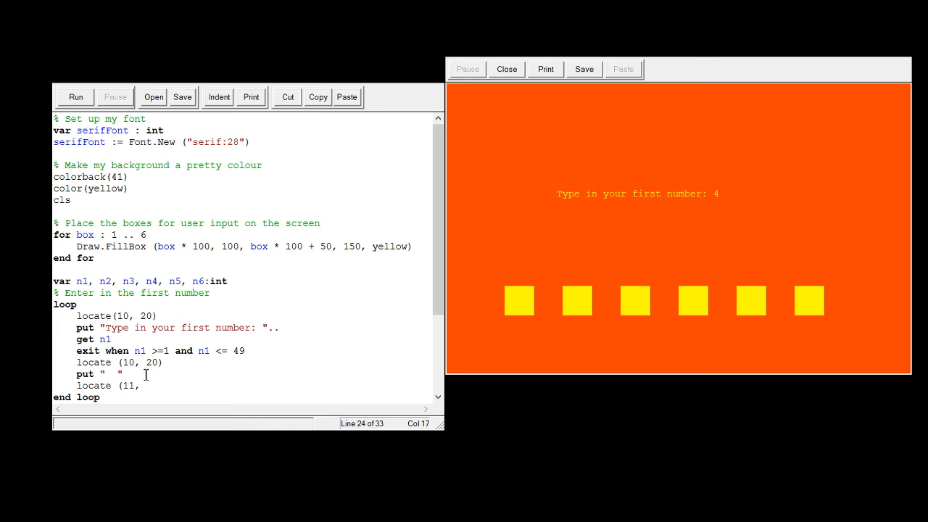
type("2")
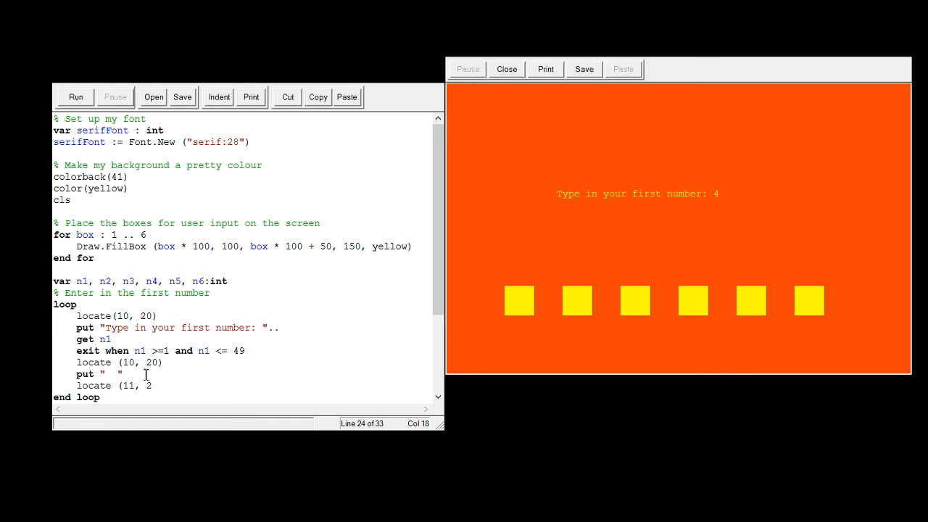
type("15")
type("put")
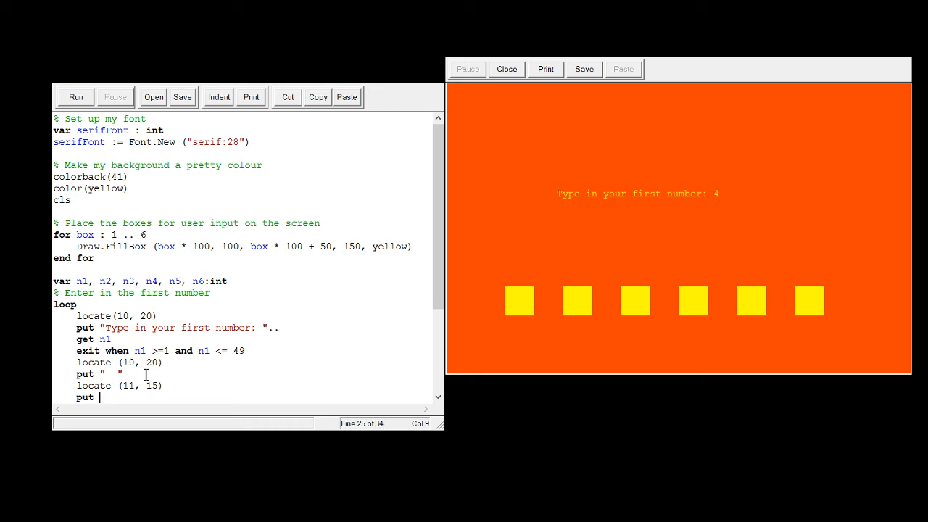
type("\"Your n")
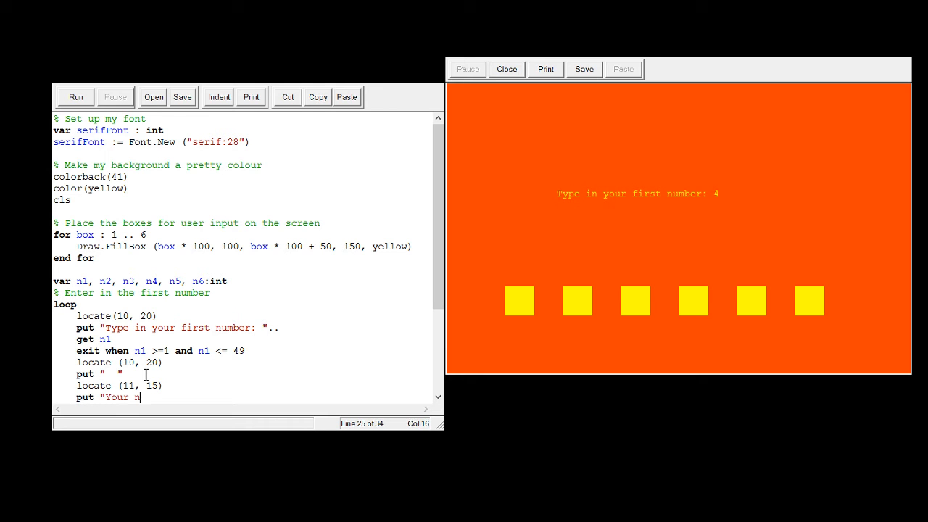
type("umber must be between")
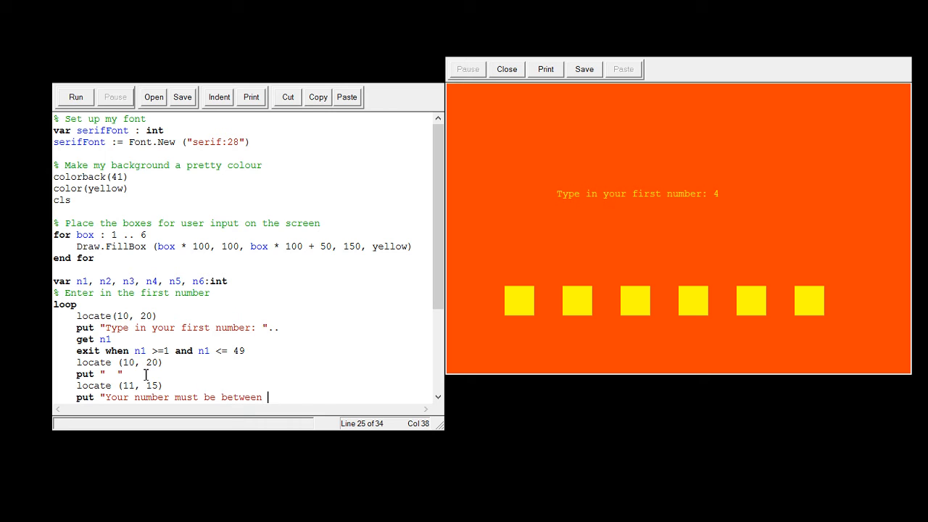
type("1 and 49")
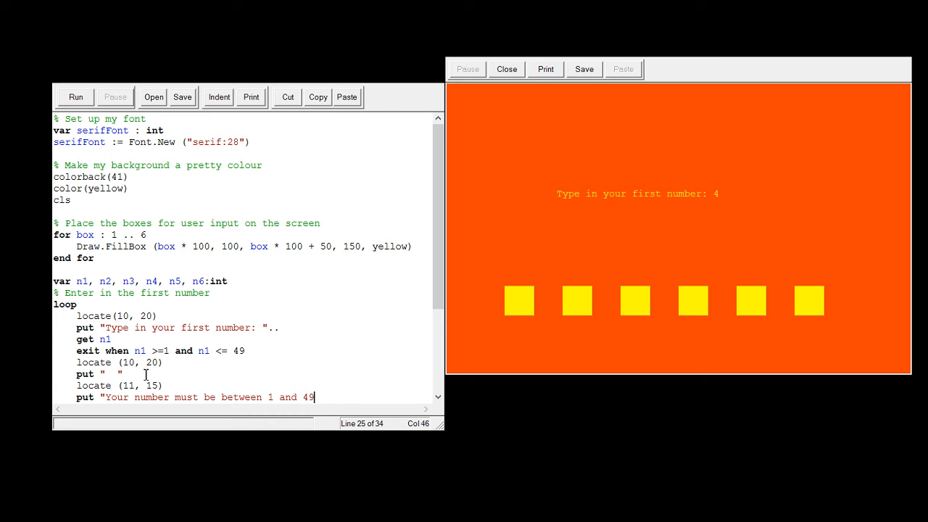
type(", please")
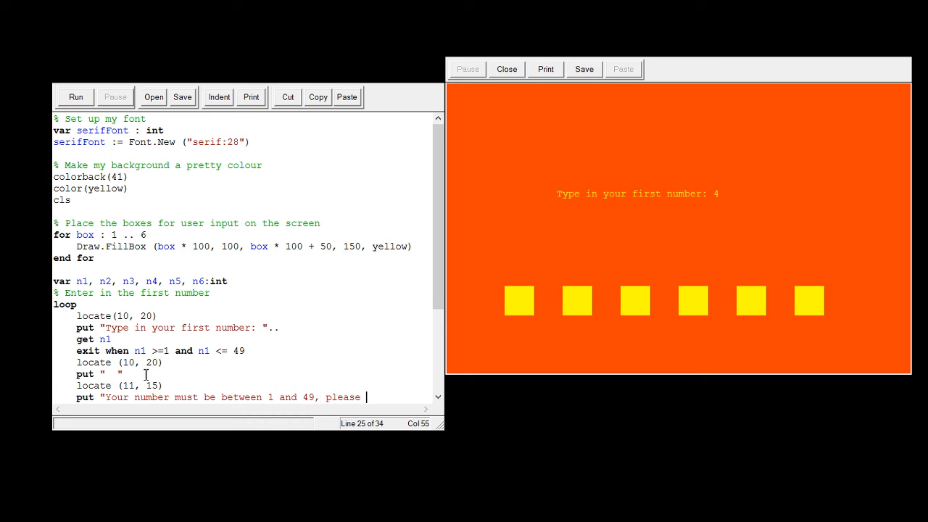
type("try again.")
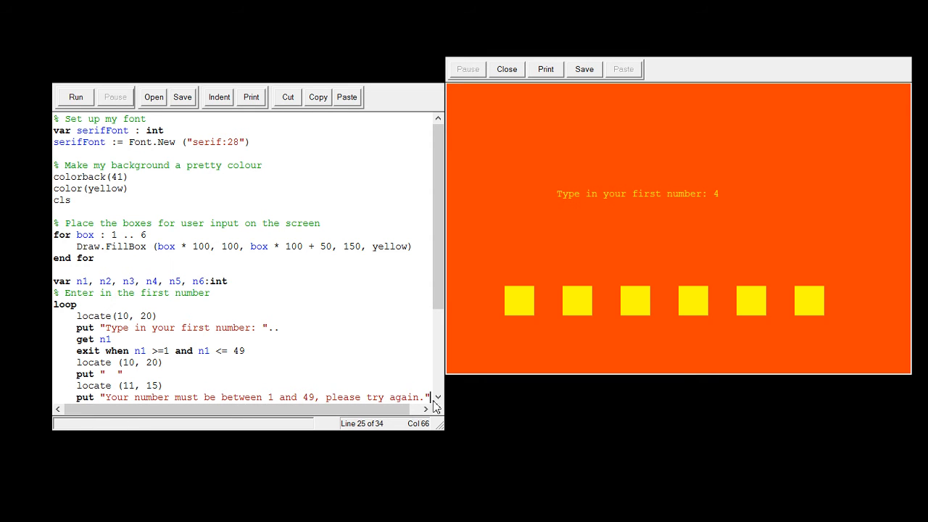
Step: Run the program to test the error message, entering 34
scroll("down", 3)
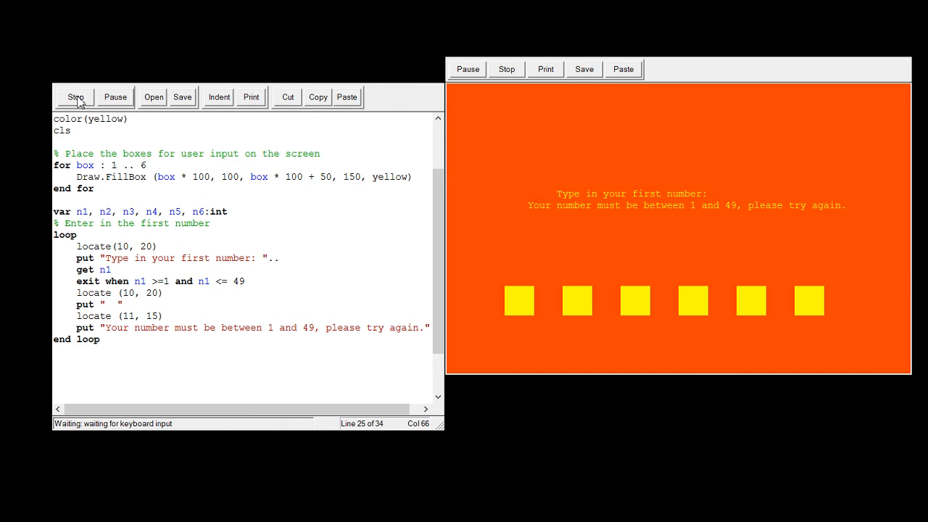
type("34")
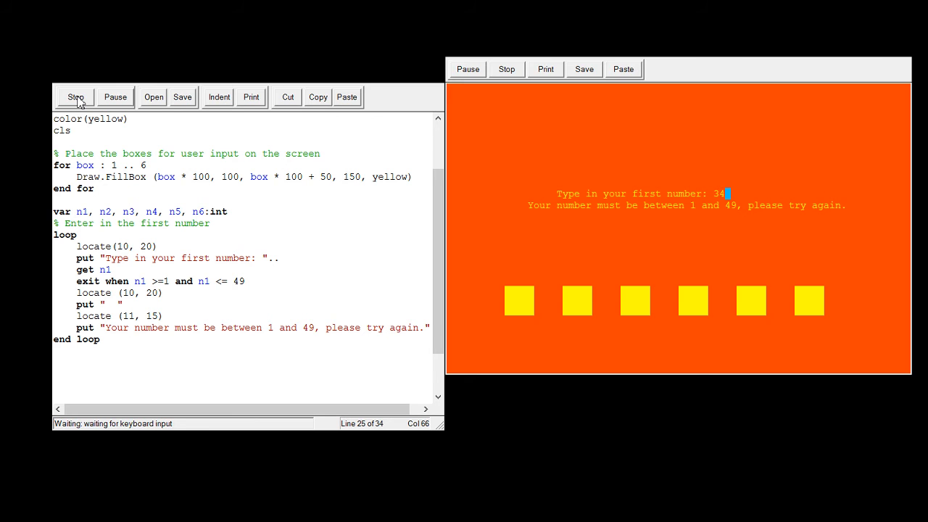
left_click(76, 96)
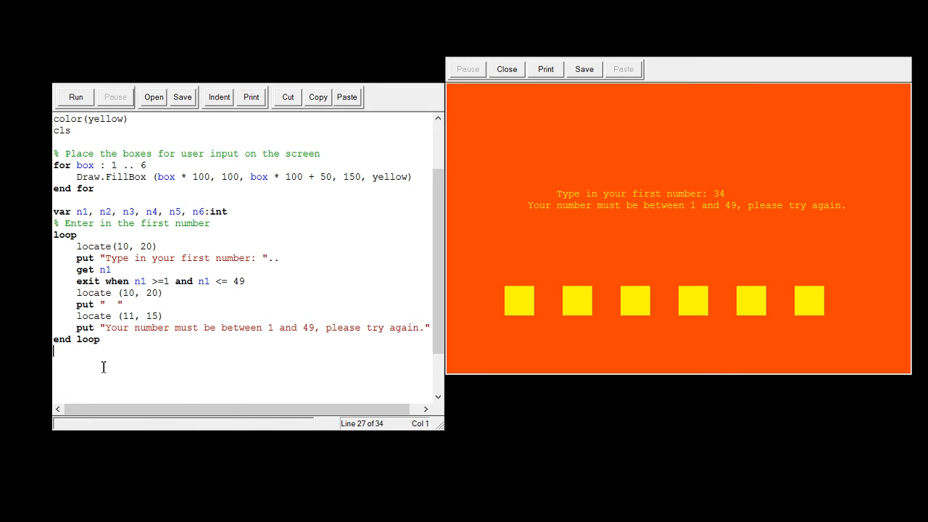
mouse_move(649, 214)
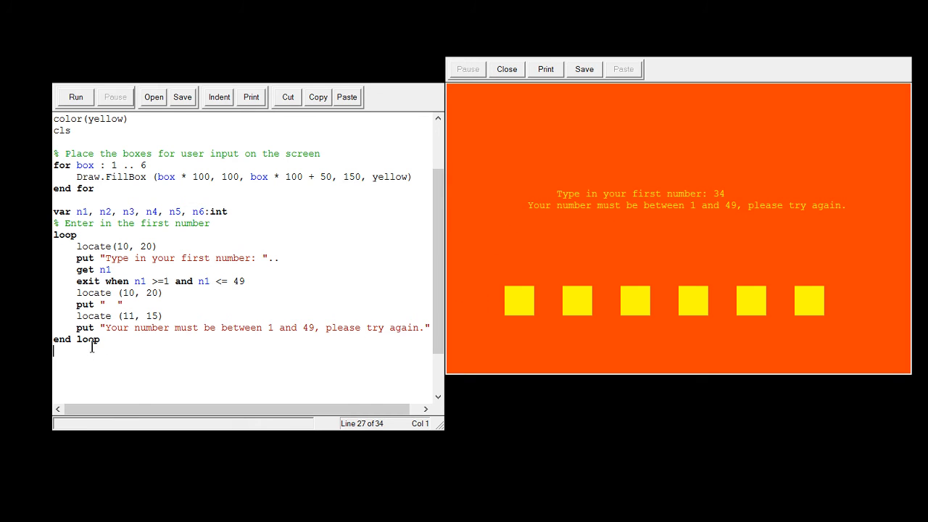
Step: Copy the locate (11, 15) line after end loop with put " " to clear the error
left_click_drag(75, 316, 160, 316)
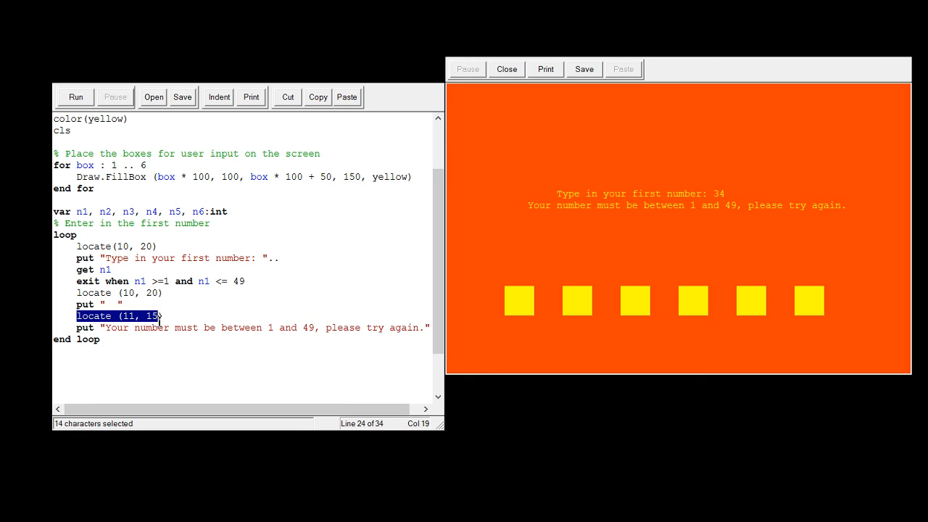
left_click_drag(152, 316, 160, 328)
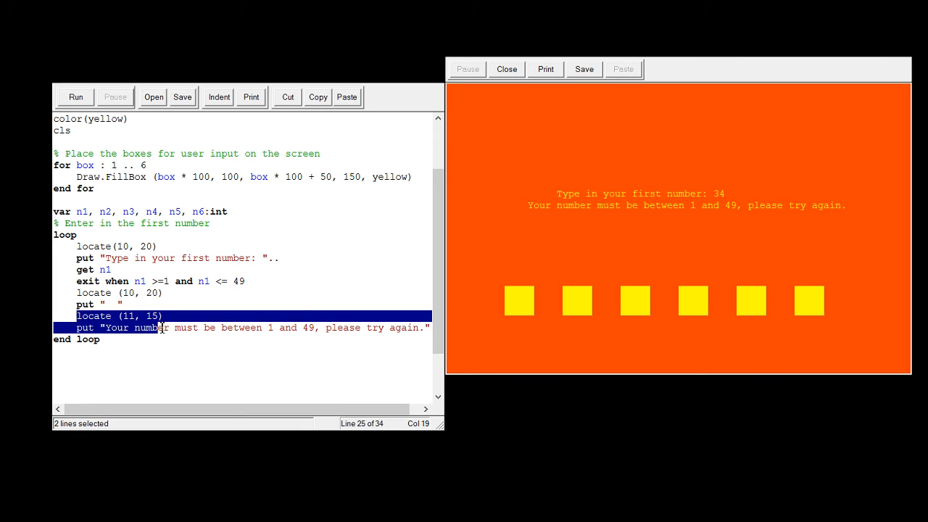
left_click(316, 96)
type("put \" \"")
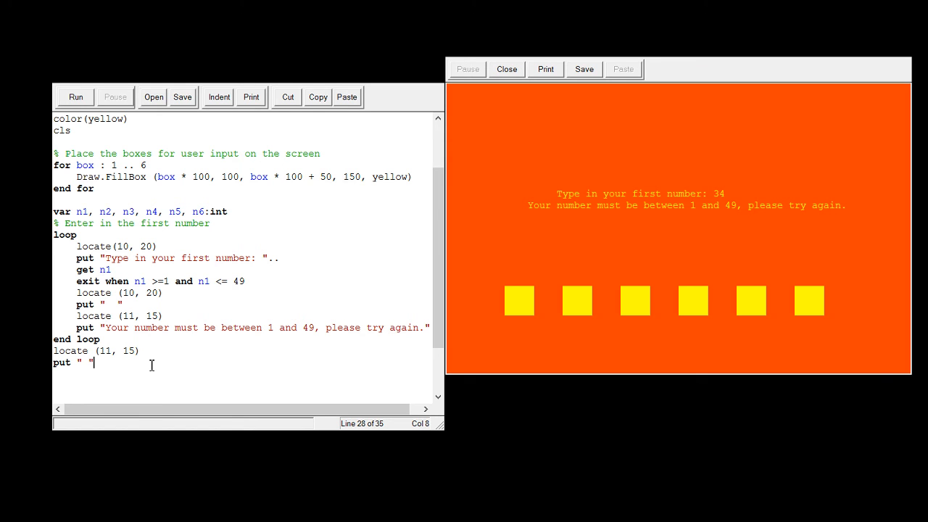
Step: Run the program, entering 234 then 45 to confirm the error line disappears
left_click(75, 95)
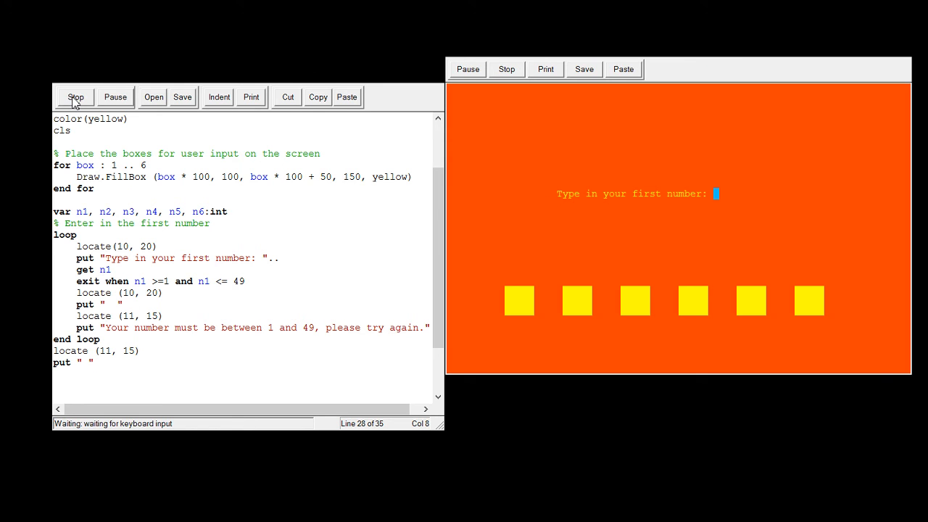
type("234")
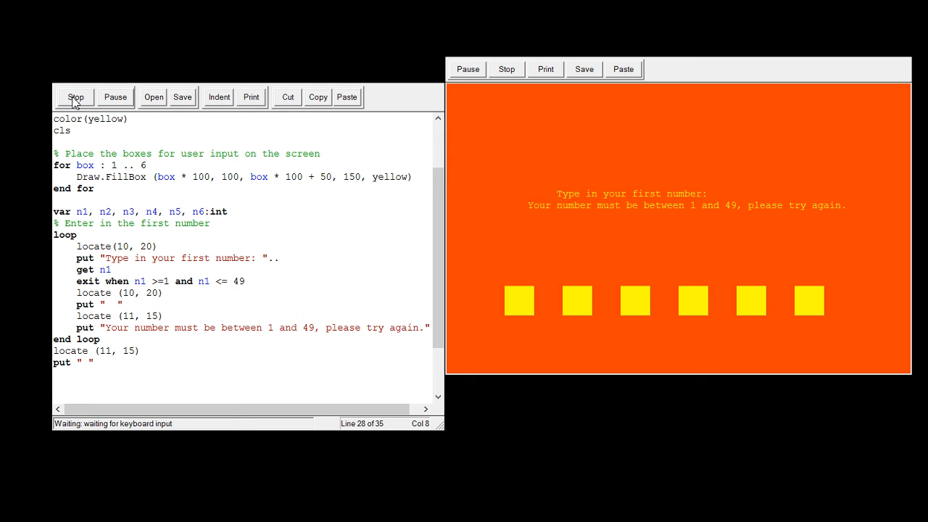
type("45")
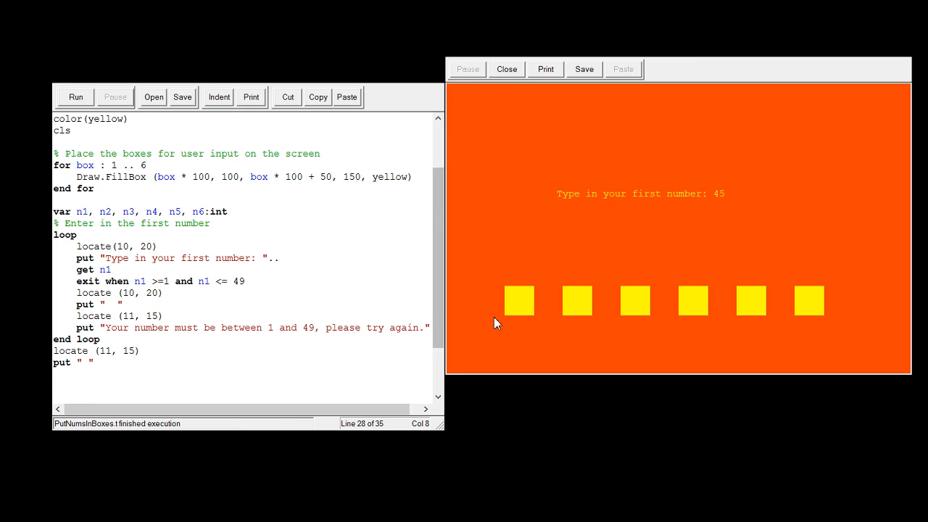
mouse_move(490, 342)
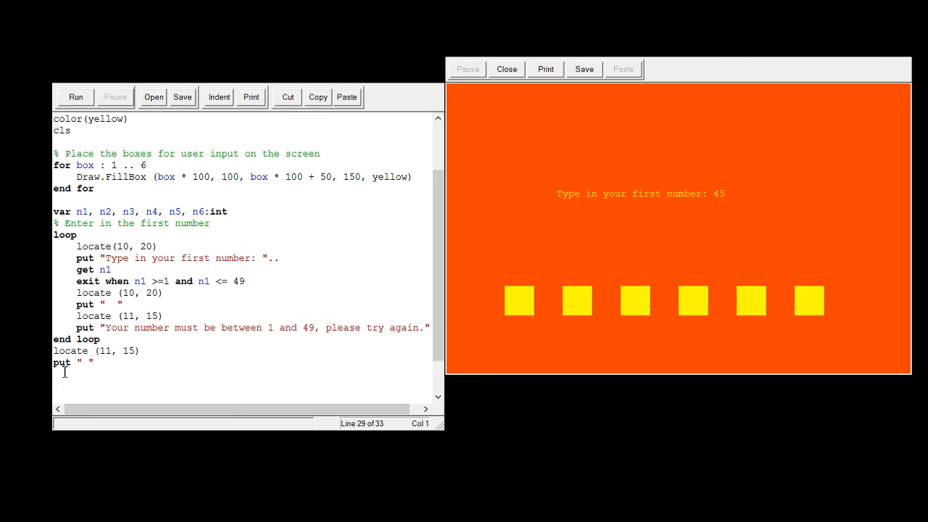
Step: Add Draw.Text (intstr (n1), 1*100+5, 110, serifFont, blue), checking box coordinates, and run
type("Draw.Text (intstr (n1), 1*100+5, 110, serifFont, blue)")
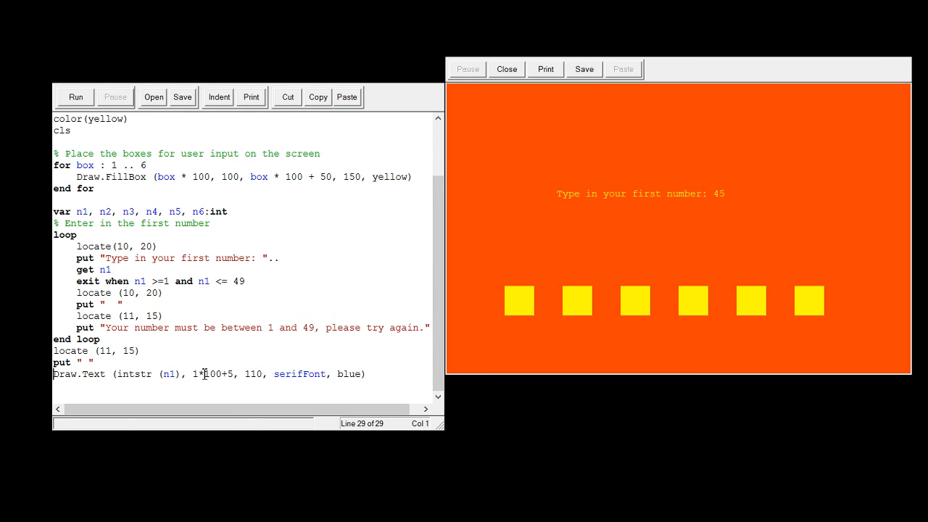
left_click_drag(191, 374, 235, 374)
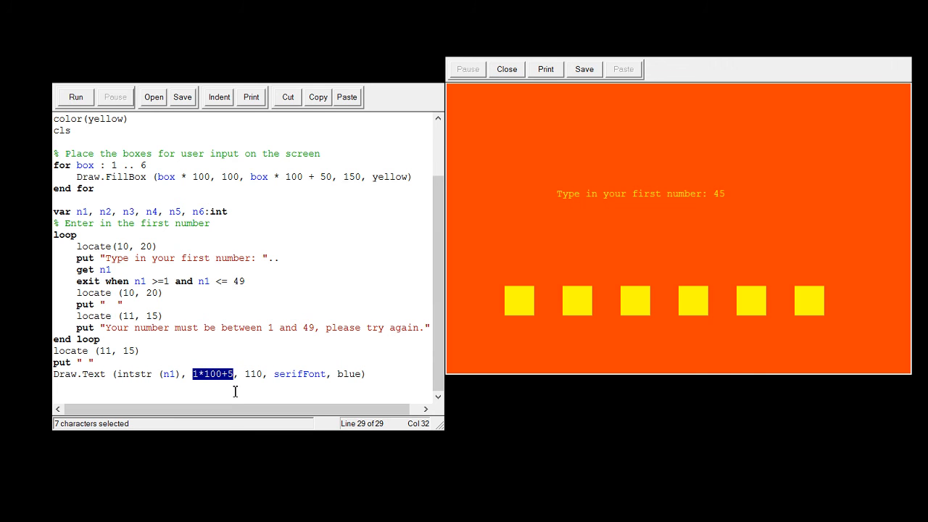
mouse_move(233, 385)
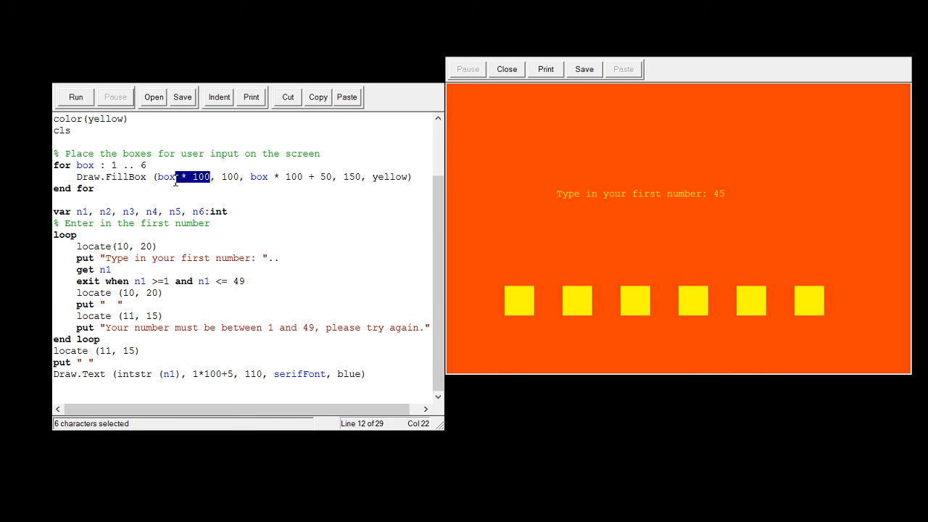
left_click_drag(209, 177, 159, 177)
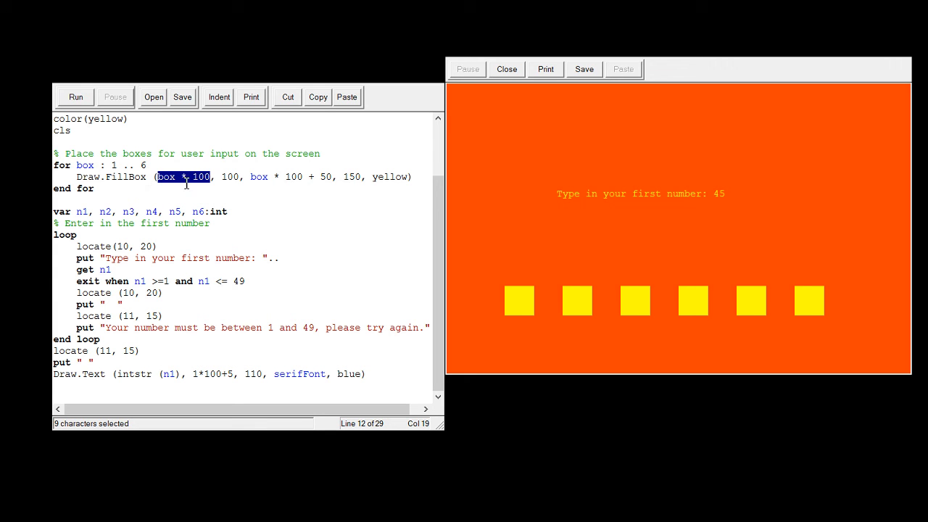
mouse_move(204, 374)
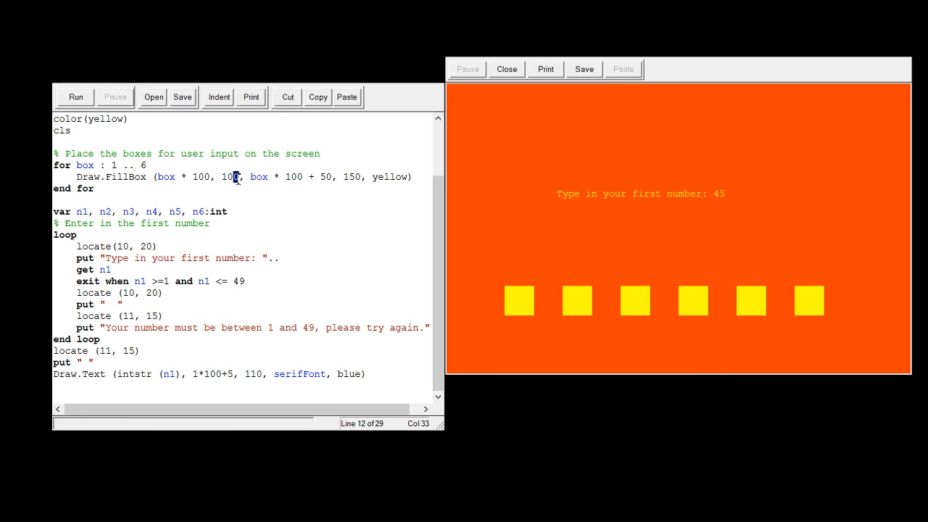
double_click(229, 177)
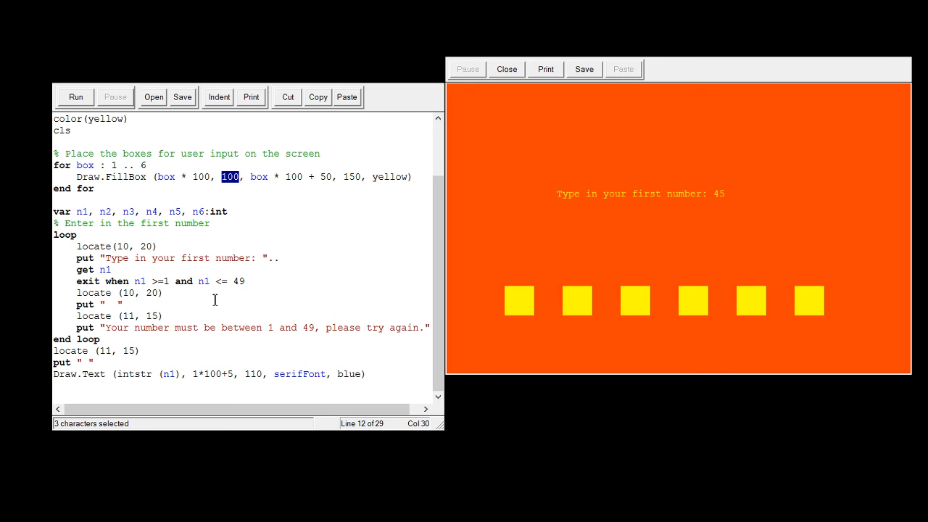
left_click(75, 95)
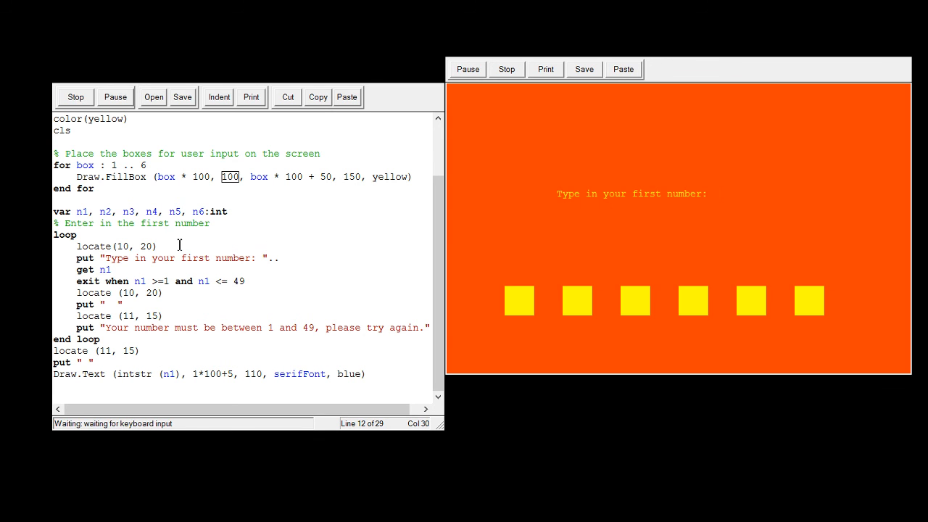
Step: Enter 23, reduce the font to serif:26, and rerun so 23 fits in the first yellow box
type("23")
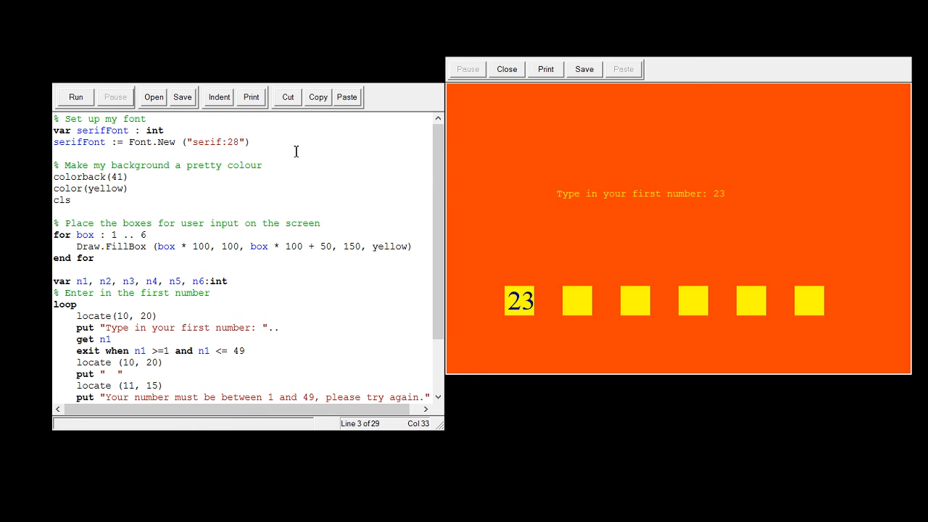
key("BackSpace")
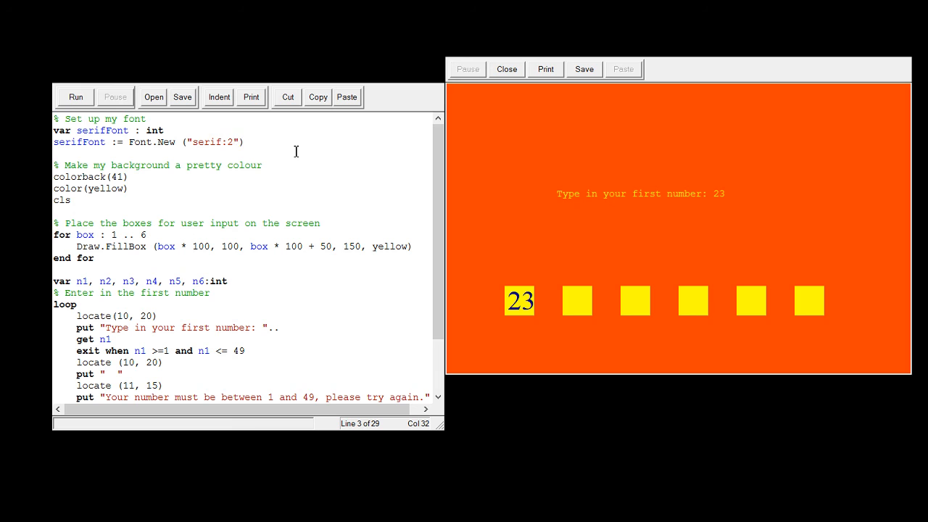
left_click(76, 96)
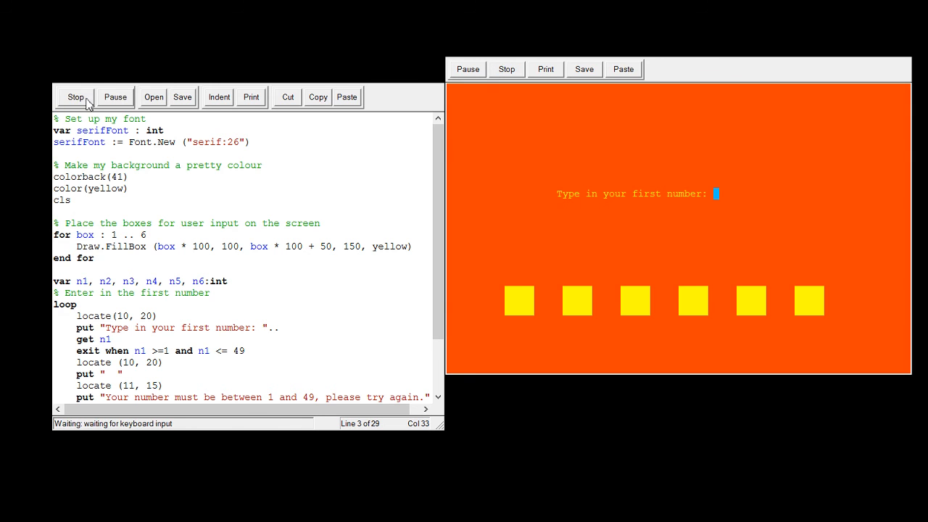
type("23")
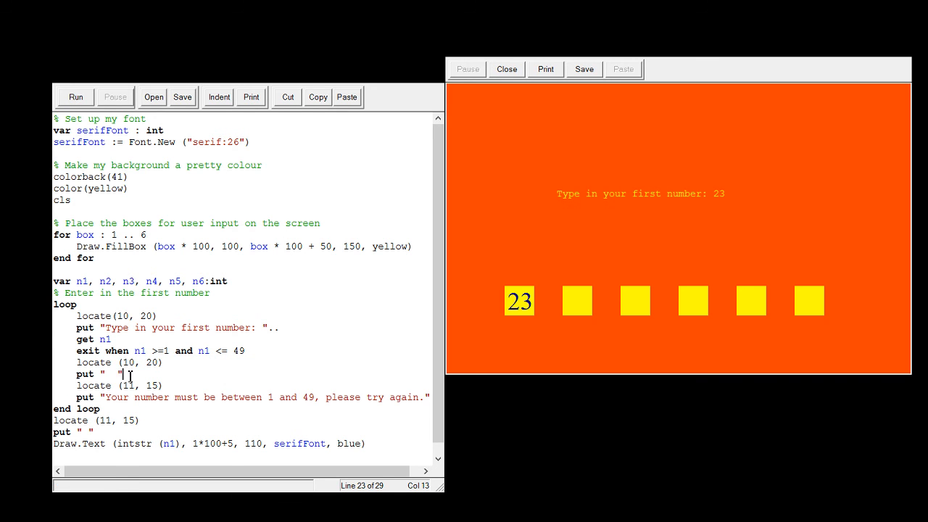
left_click_drag(100, 374, 125, 374)
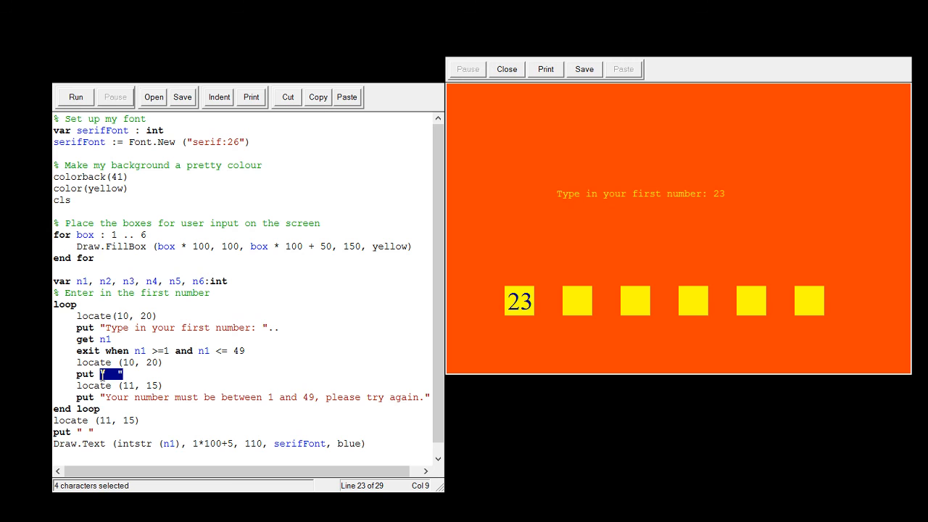